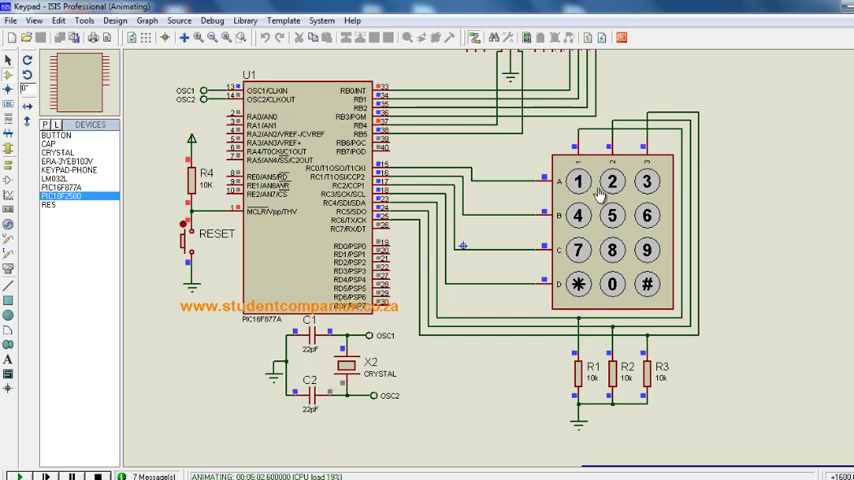
mouse_move(592, 202)
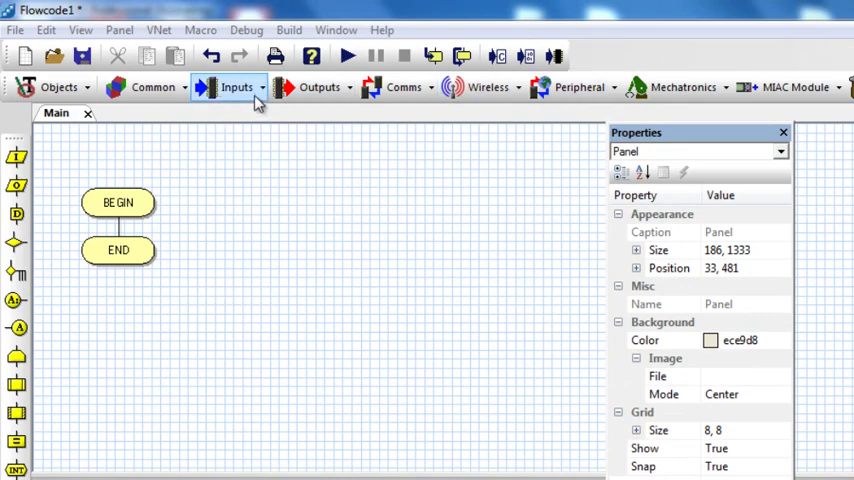
- Place a 4x3 numeric keypad component on the panel from the Inputs list
left_click(237, 87)
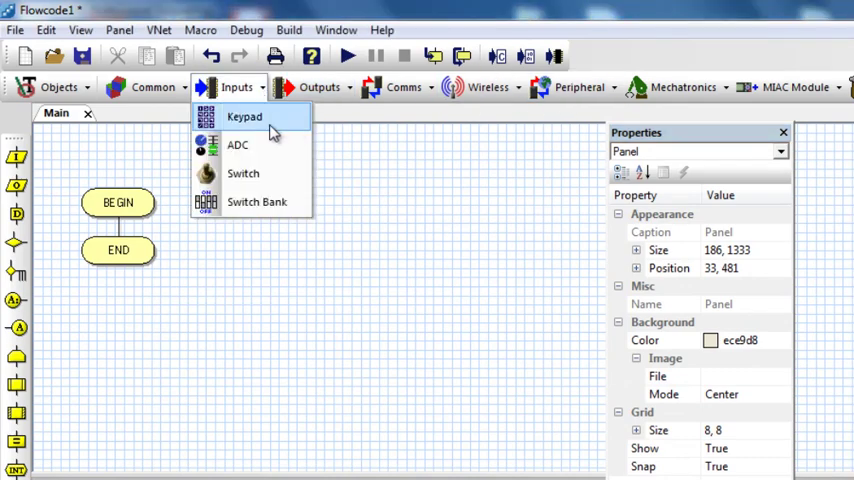
left_click(244, 117)
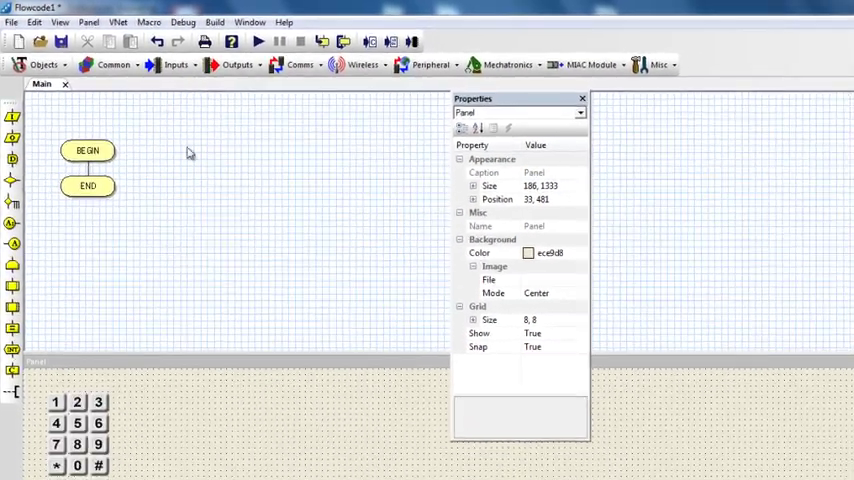
left_click(77, 422)
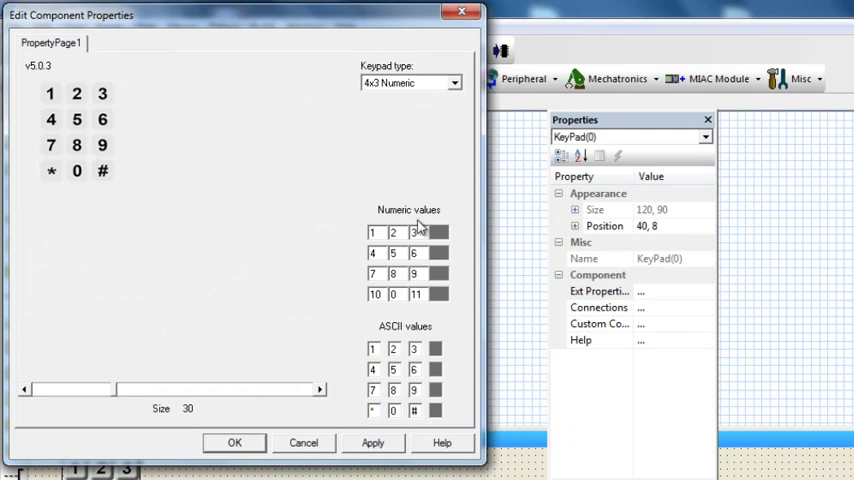
mouse_move(460, 90)
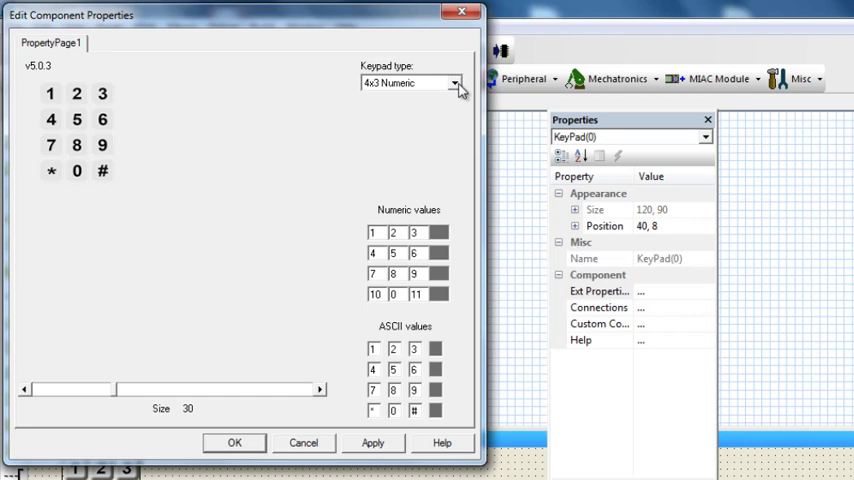
- Preview the 4x4 hex and 3x3 cursor keypad types
left_click(457, 83)
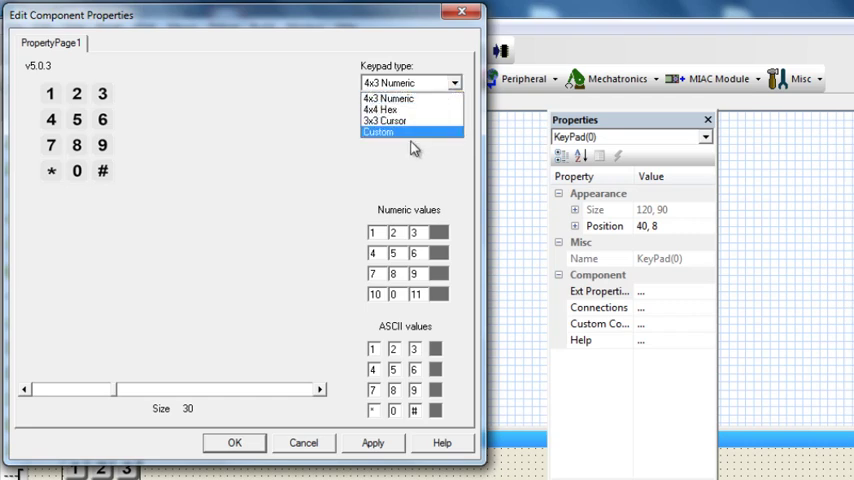
left_click(388, 97)
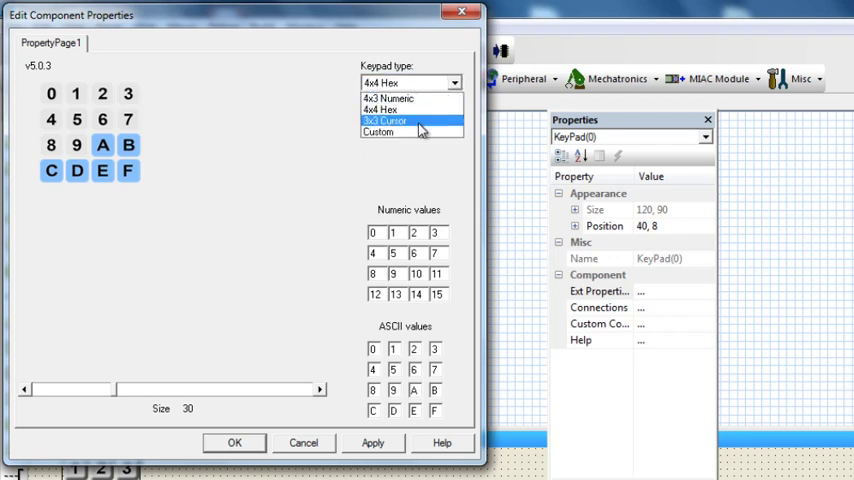
left_click(385, 120)
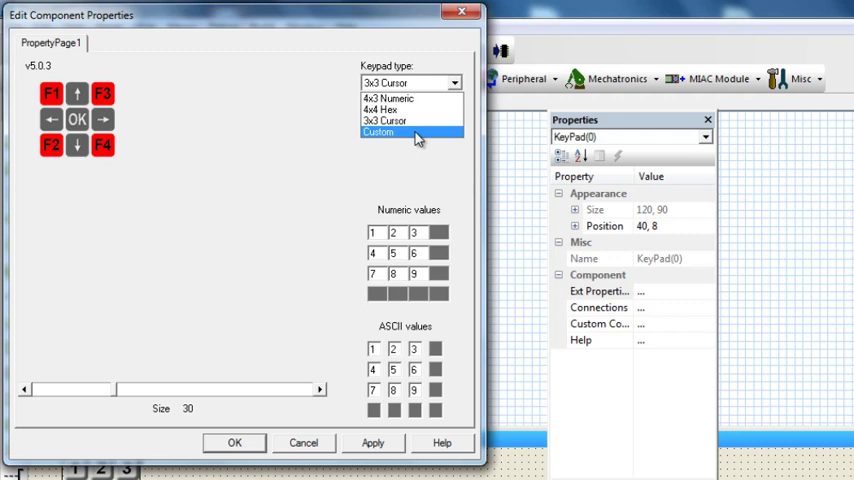
- Switch the keypad to the Custom type with 4 columns and 2 rows
left_click(378, 131)
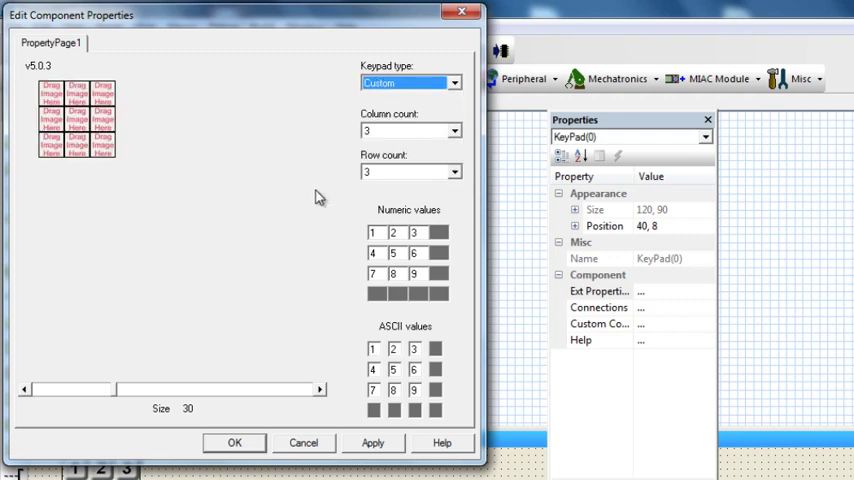
mouse_move(456, 143)
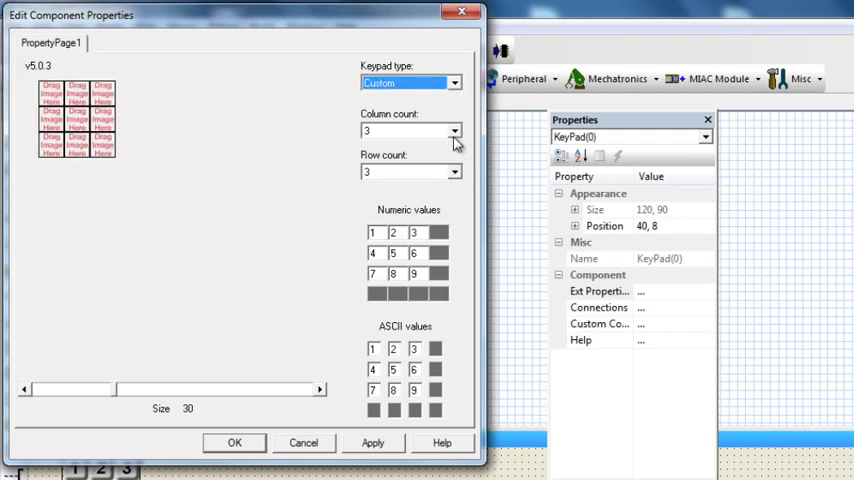
left_click(455, 131)
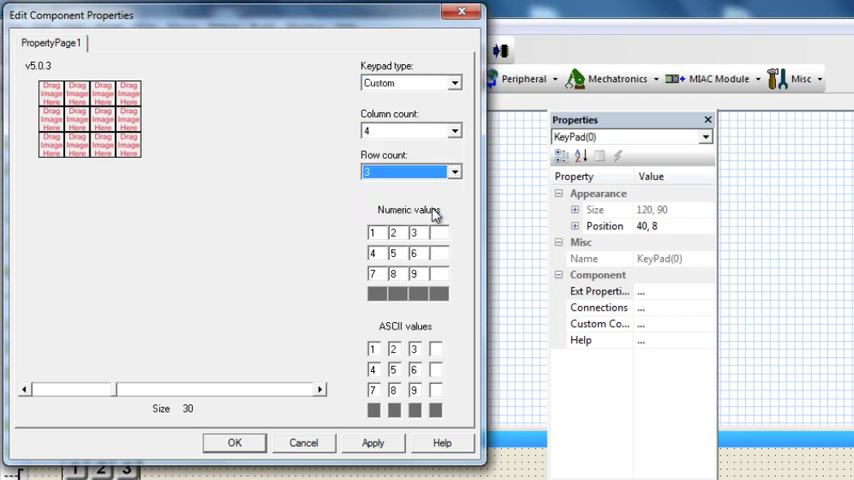
left_click(454, 171)
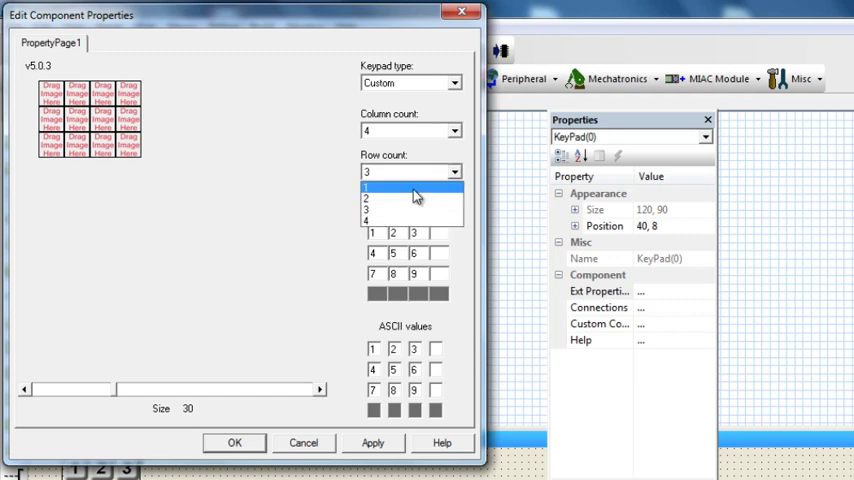
left_click(368, 197)
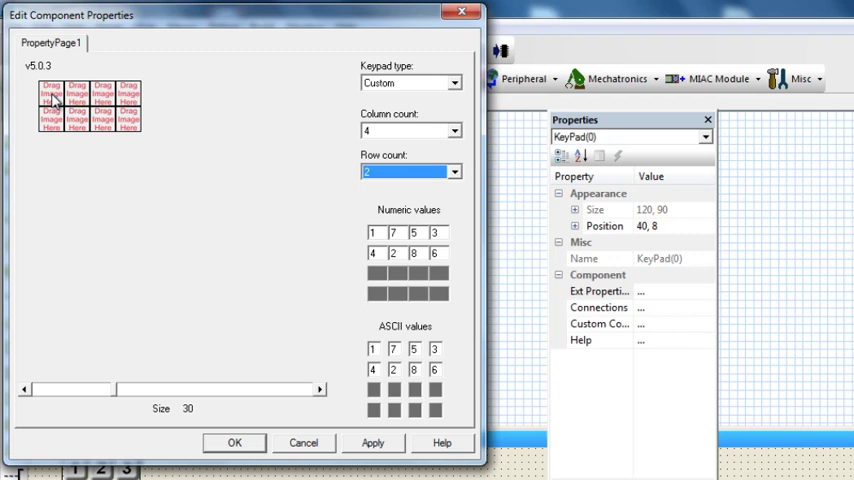
mouse_move(127, 107)
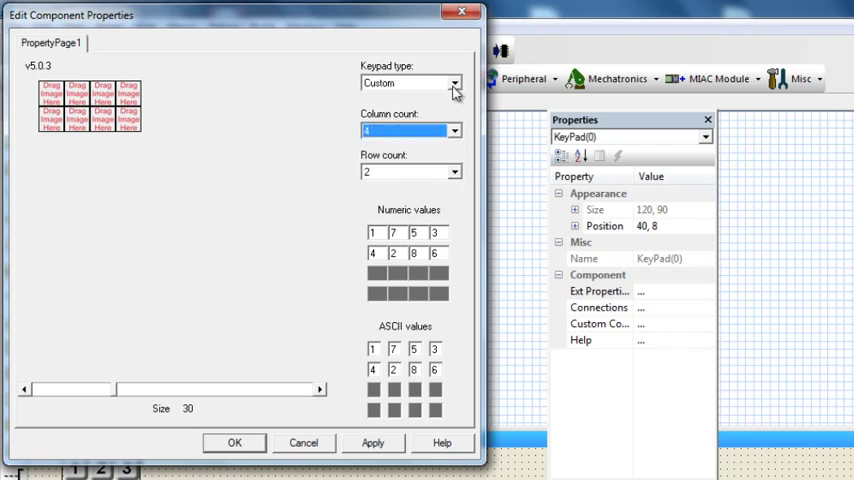
- Restore the 4x3 Numeric keypad type and set its size to 33
left_click(454, 82)
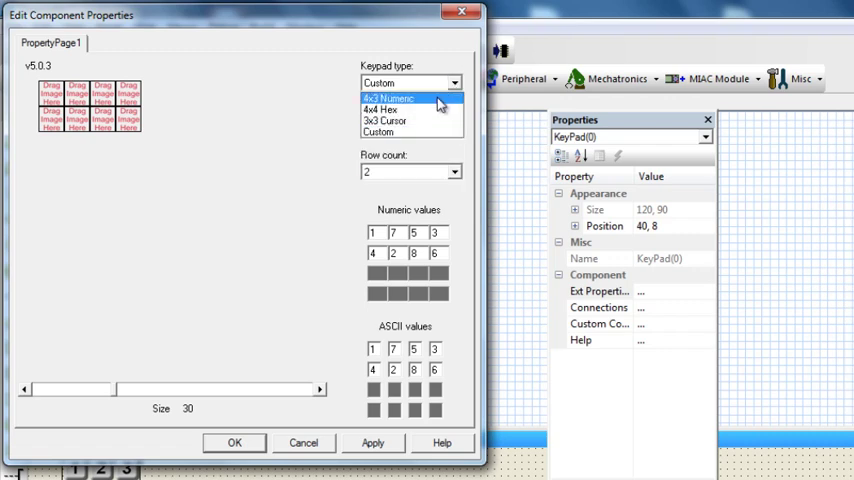
left_click(388, 97)
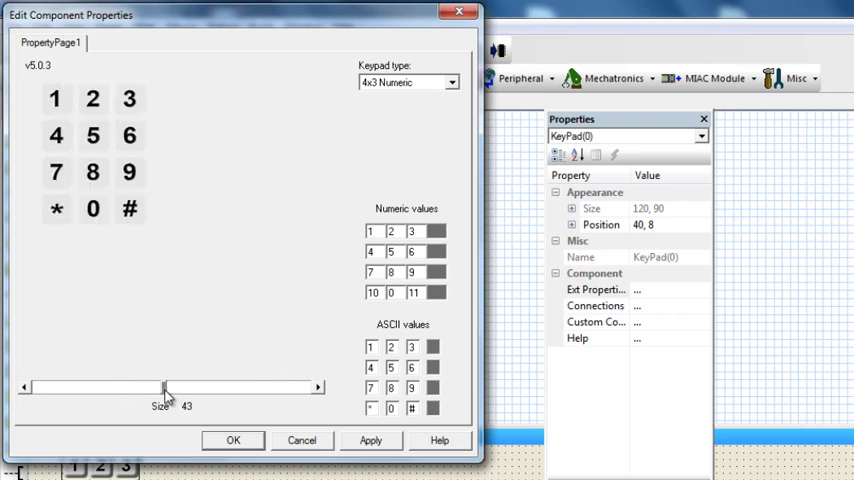
left_click_drag(165, 387, 135, 387)
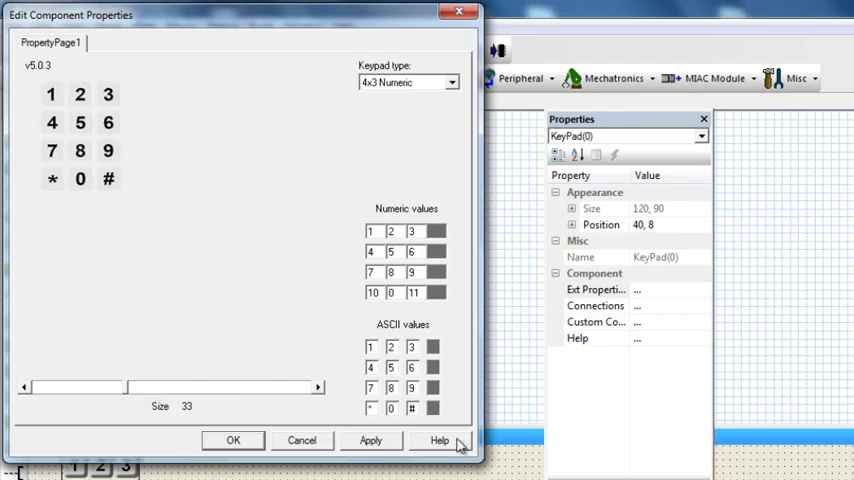
left_click(233, 440)
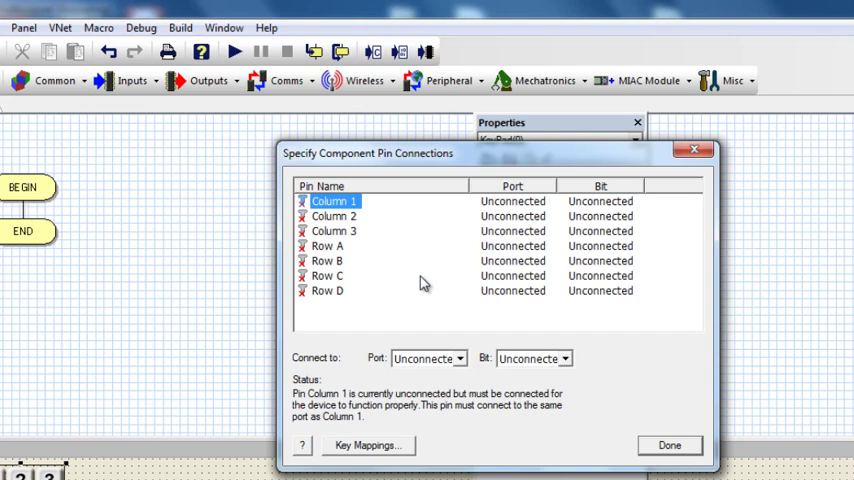
- Connect the keypad to PORTC, putting rows A and B on bits 0 and 1
left_click(460, 358)
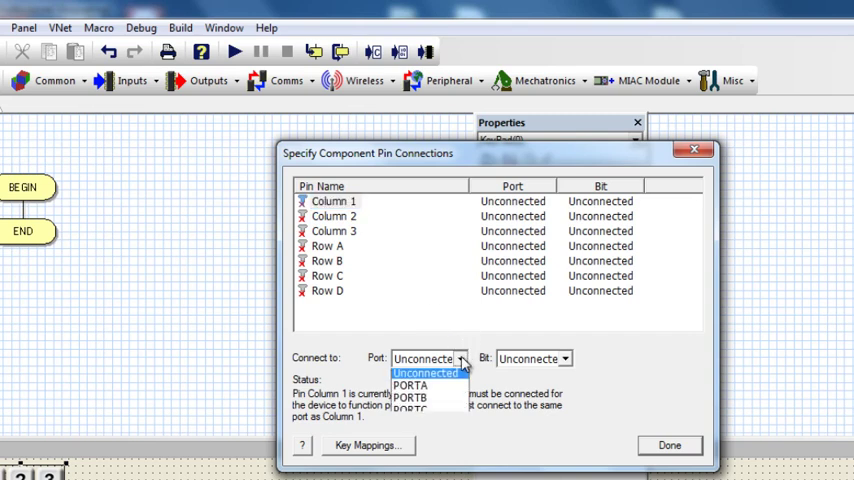
left_click(410, 408)
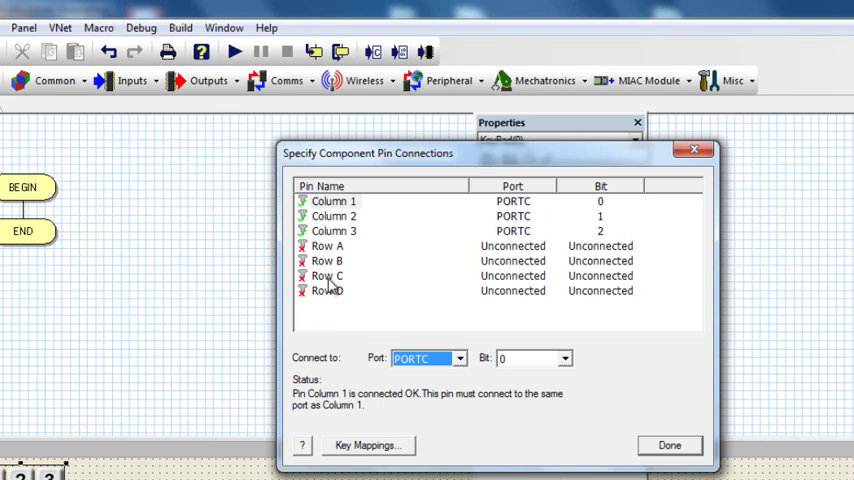
mouse_move(342, 283)
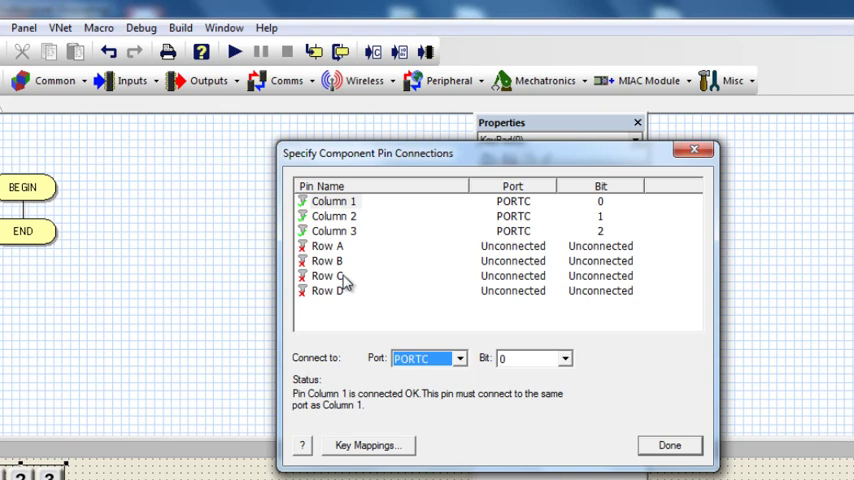
mouse_move(350, 213)
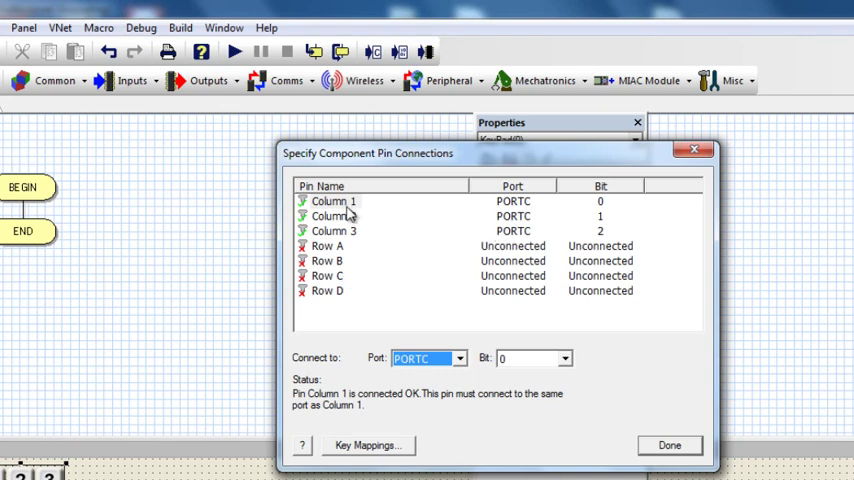
mouse_move(486, 220)
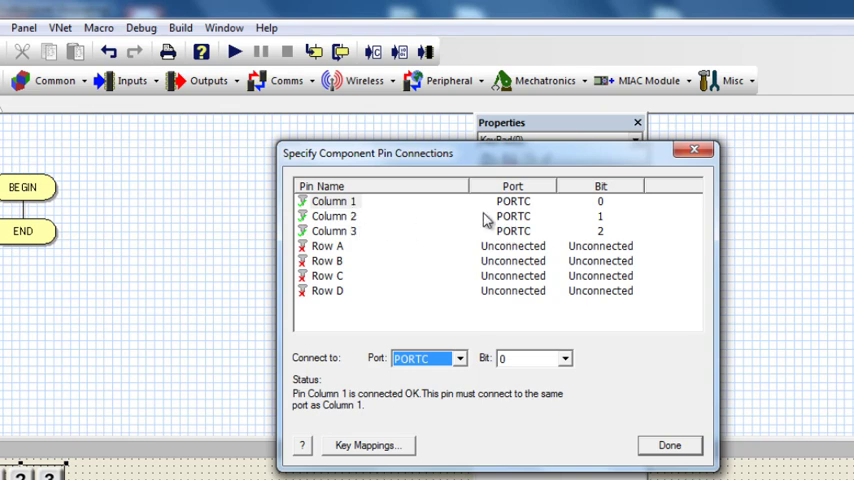
mouse_move(367, 290)
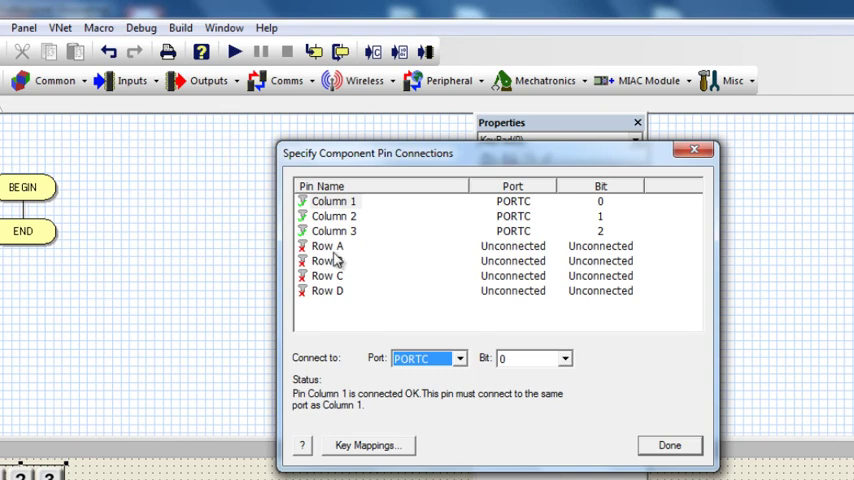
left_click(460, 358)
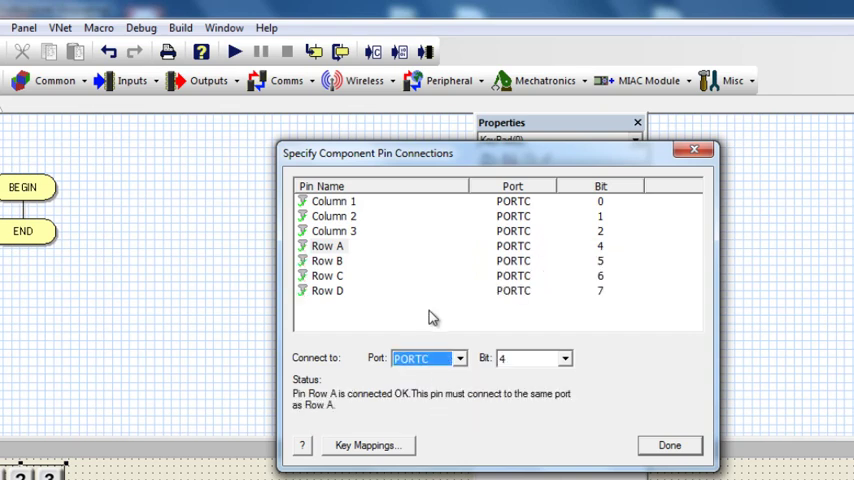
mouse_move(352, 272)
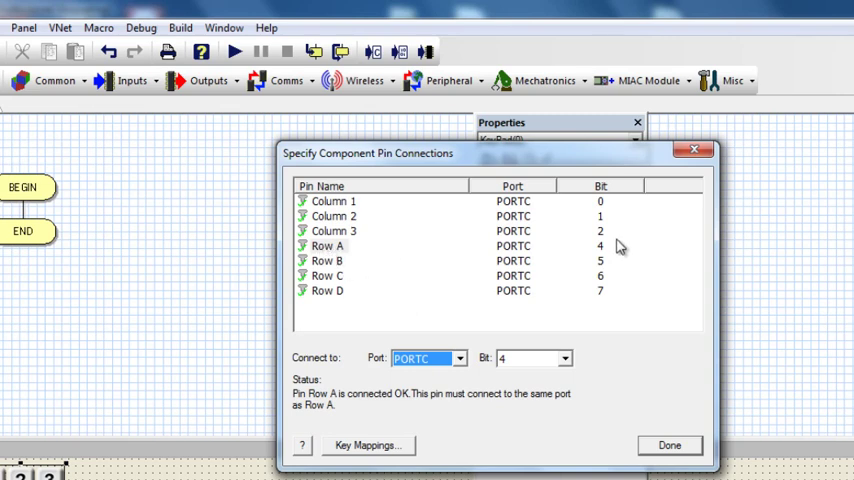
mouse_move(360, 210)
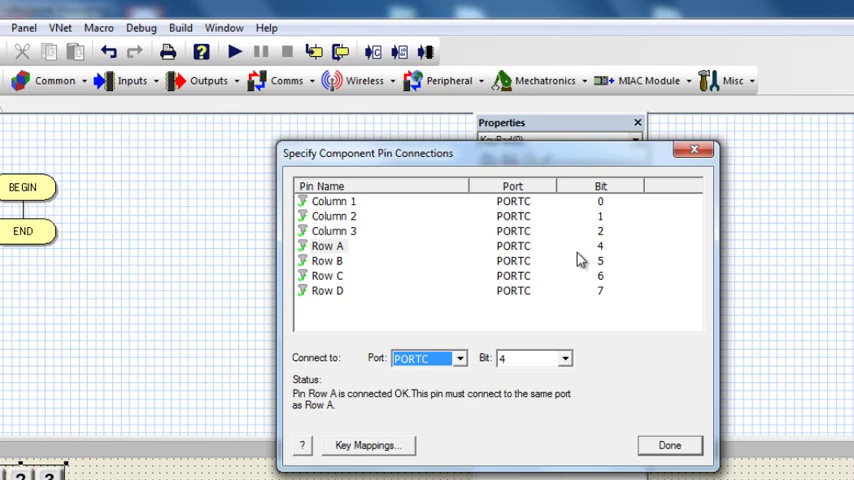
mouse_move(558, 259)
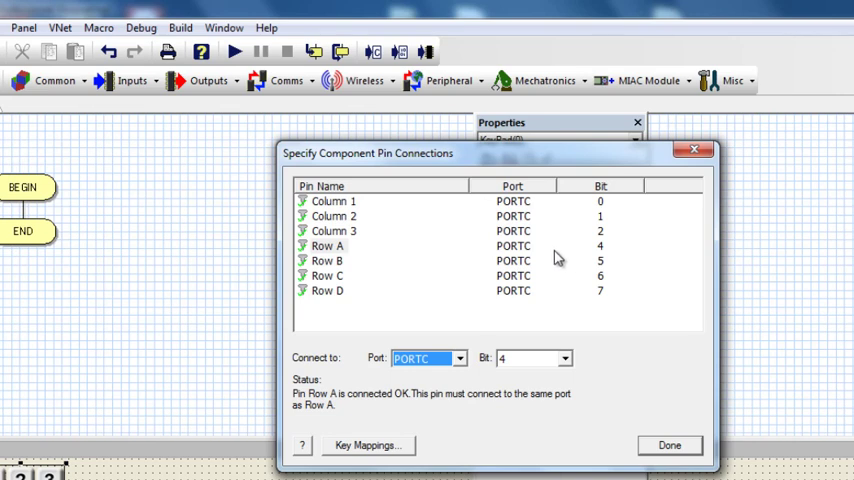
mouse_move(475, 265)
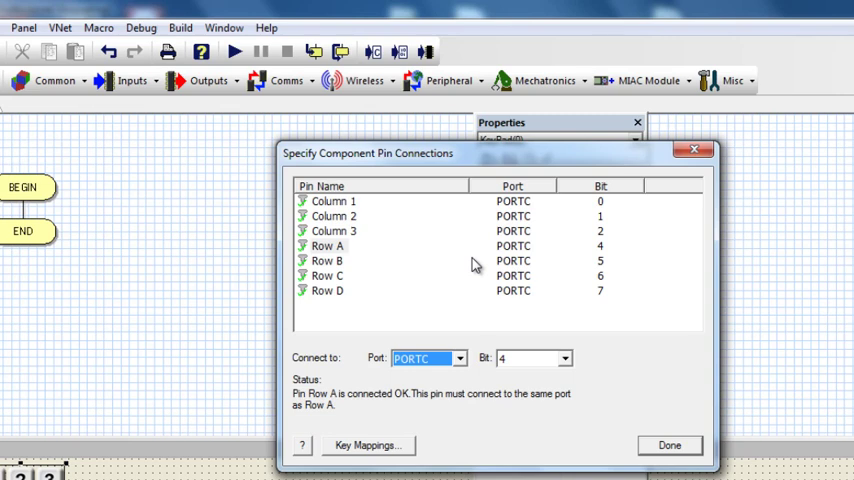
mouse_move(596, 290)
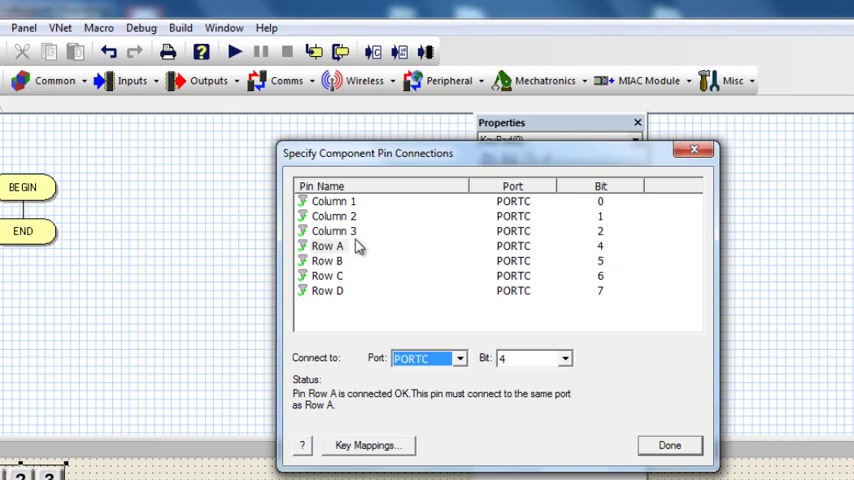
mouse_move(363, 246)
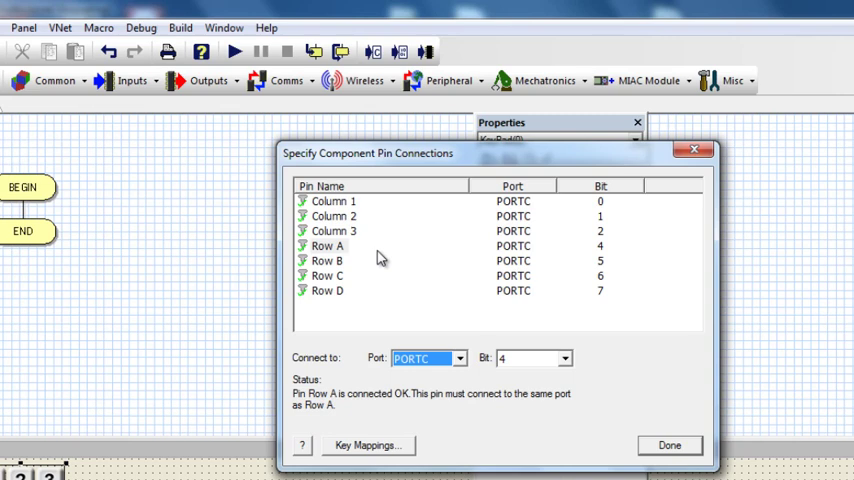
left_click(328, 246)
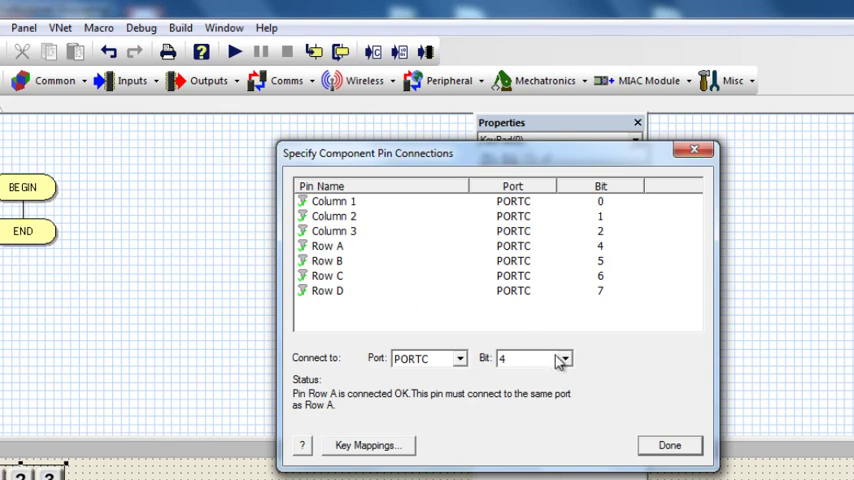
left_click(527, 357)
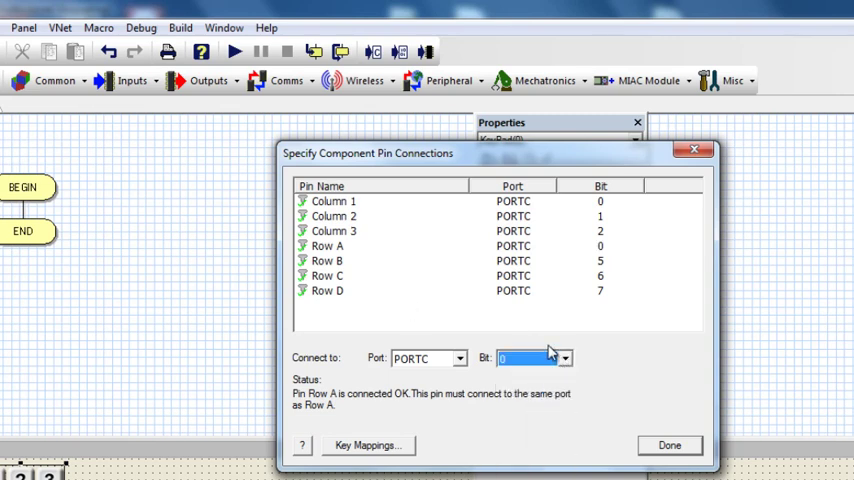
left_click(327, 260)
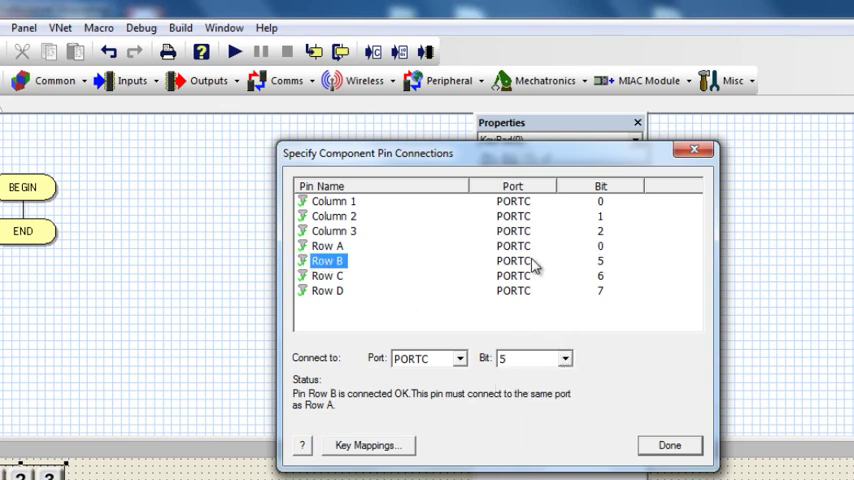
left_click(564, 357)
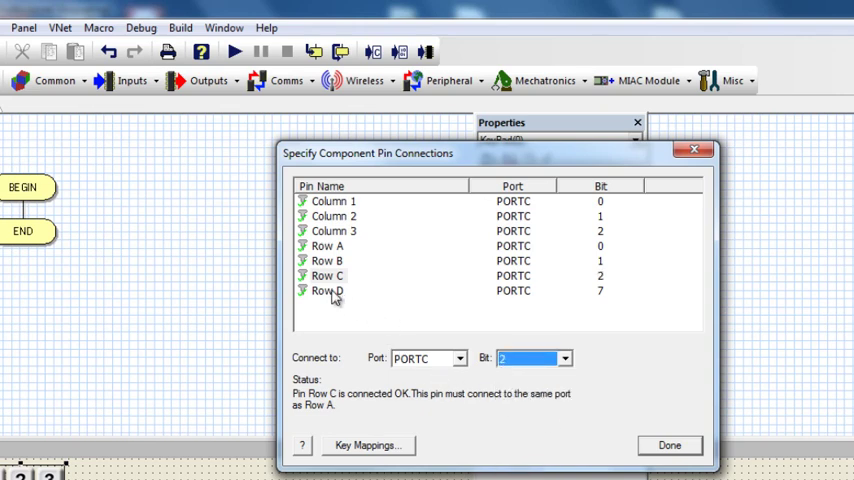
- Put row D on bit 3 and columns 1–3 on PORTC bits 4–6
left_click(563, 358)
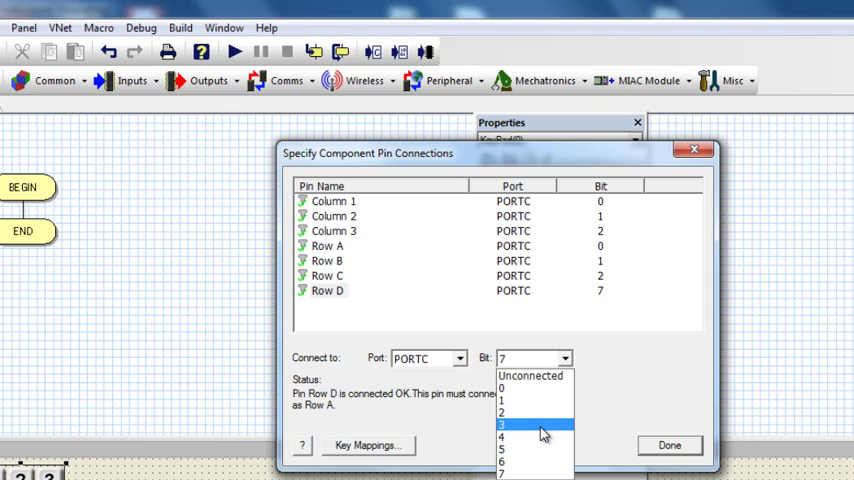
left_click(502, 424)
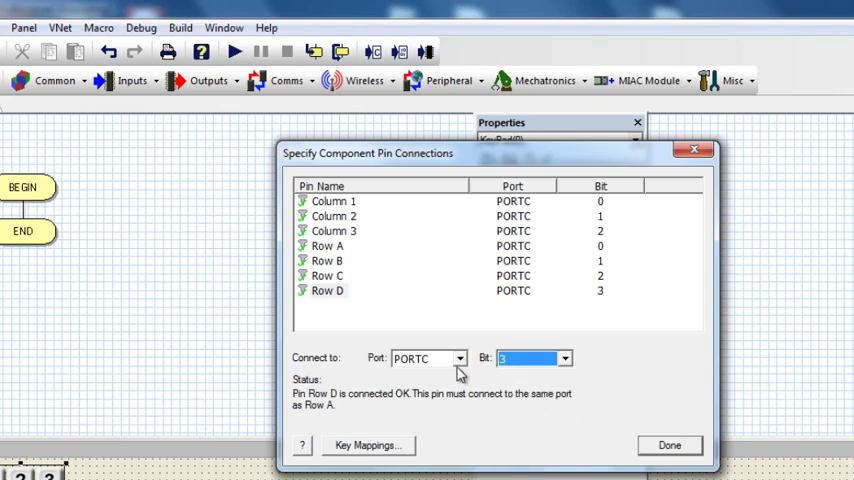
mouse_move(332, 210)
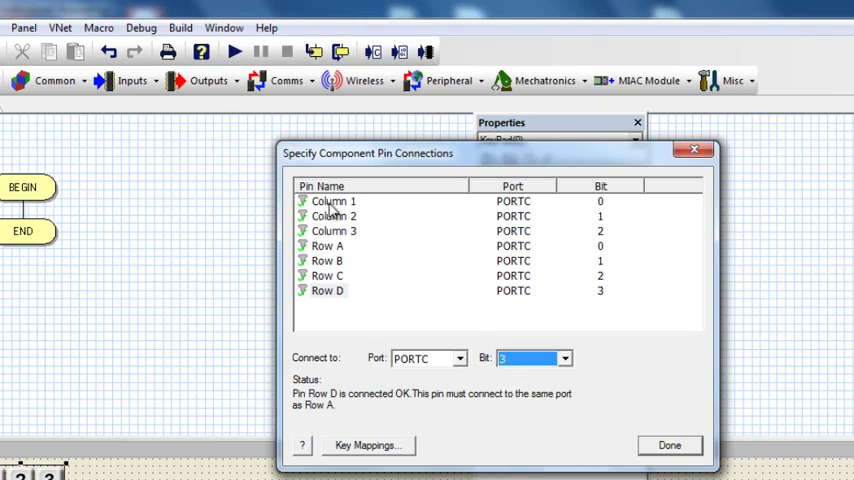
left_click(334, 201)
type("4")
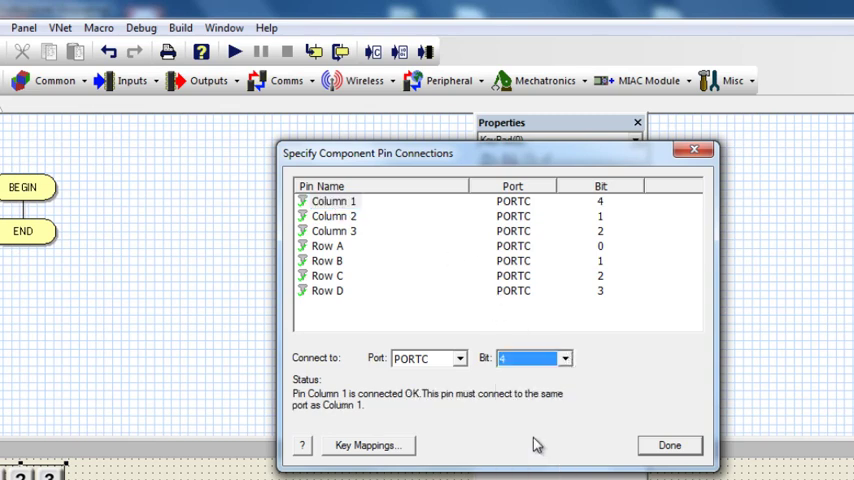
left_click(563, 358)
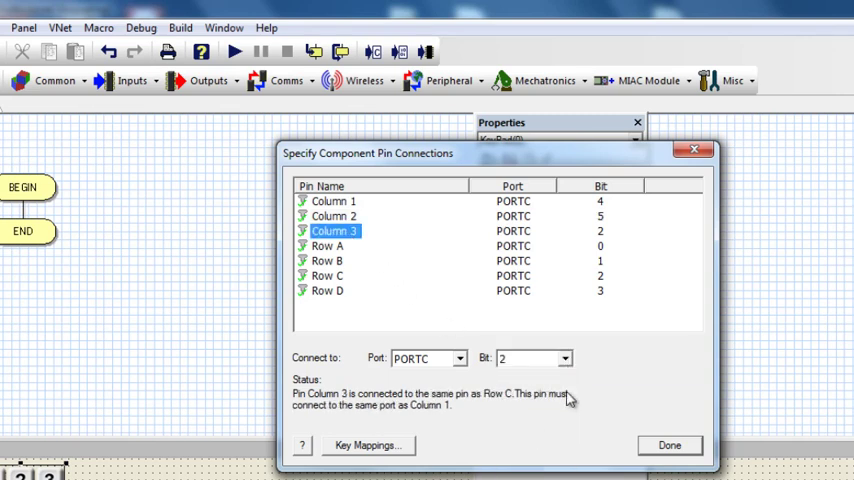
left_click(563, 358)
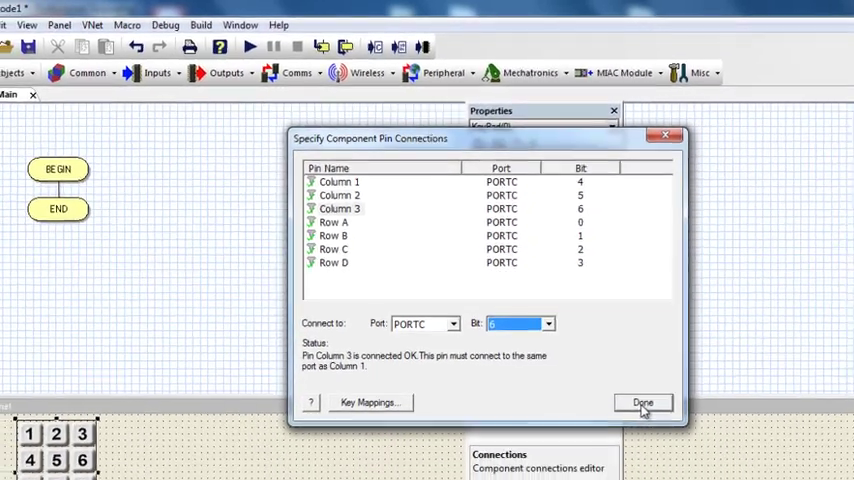
left_click(643, 402)
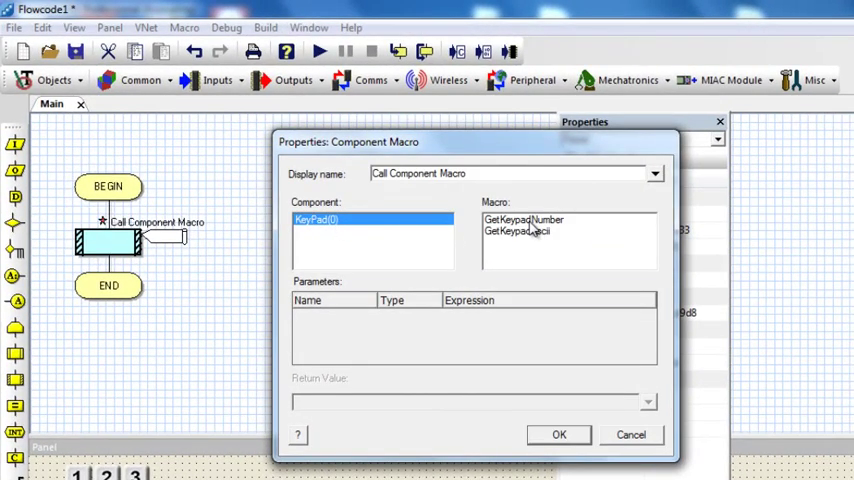
- Set the macro call to KeyPad(0) GetKeypadNumber and show the variables list
left_click(523, 219)
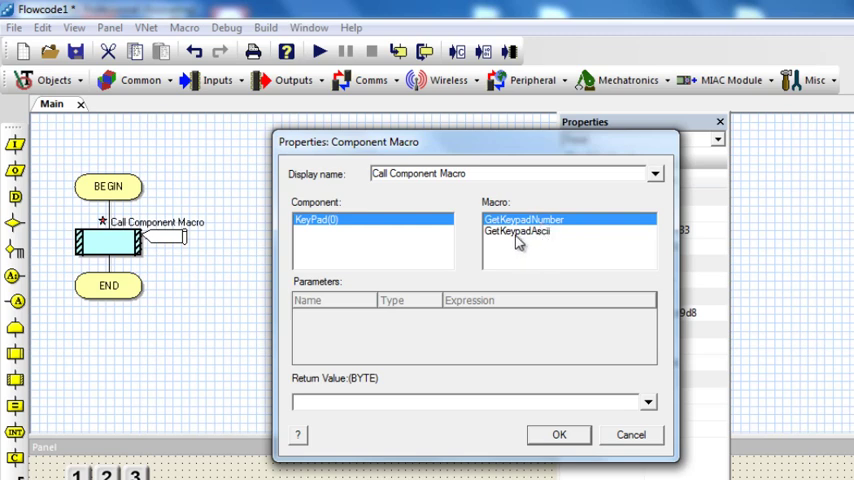
left_click(517, 231)
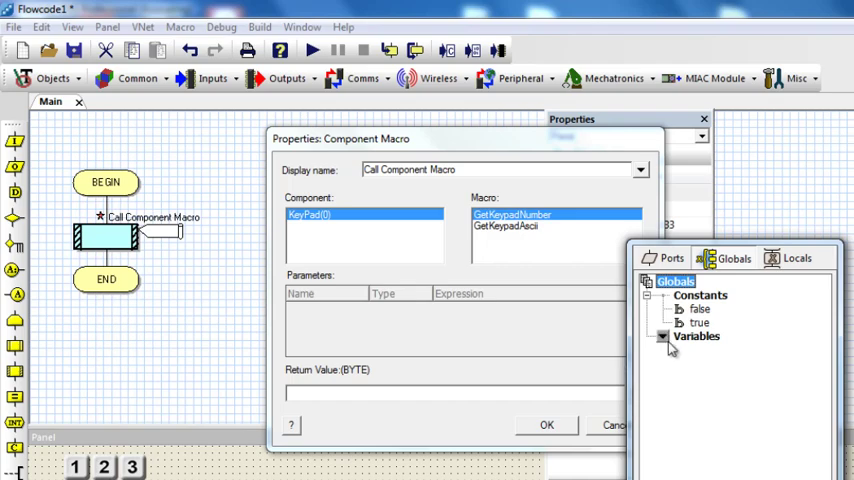
- Create a variable named key and store GetKeypadNumber's return value in it
right_click(696, 336)
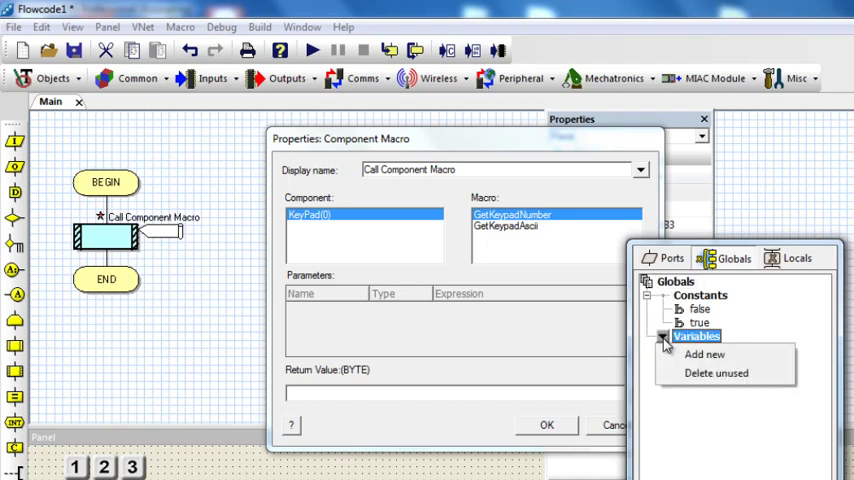
left_click(704, 354)
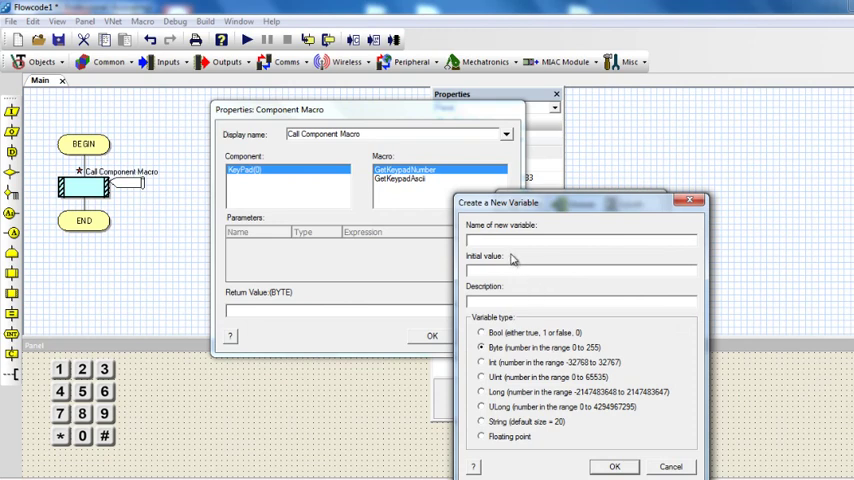
type("key")
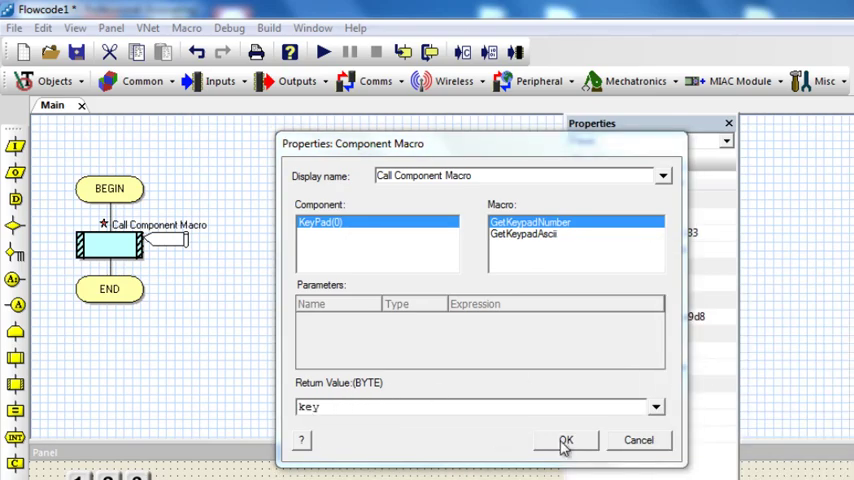
left_click(566, 440)
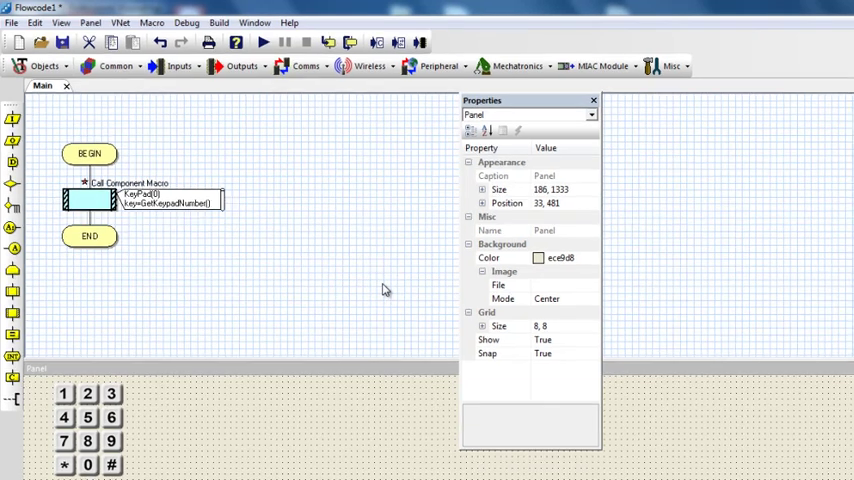
mouse_move(170, 264)
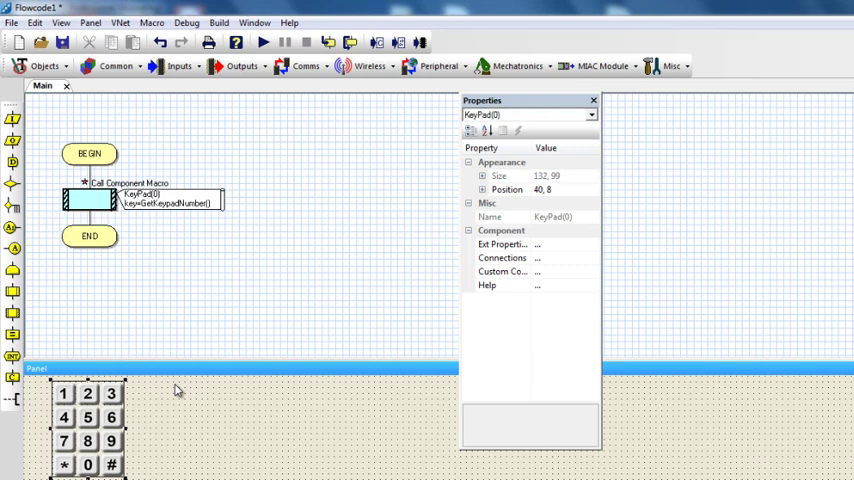
mouse_move(170, 403)
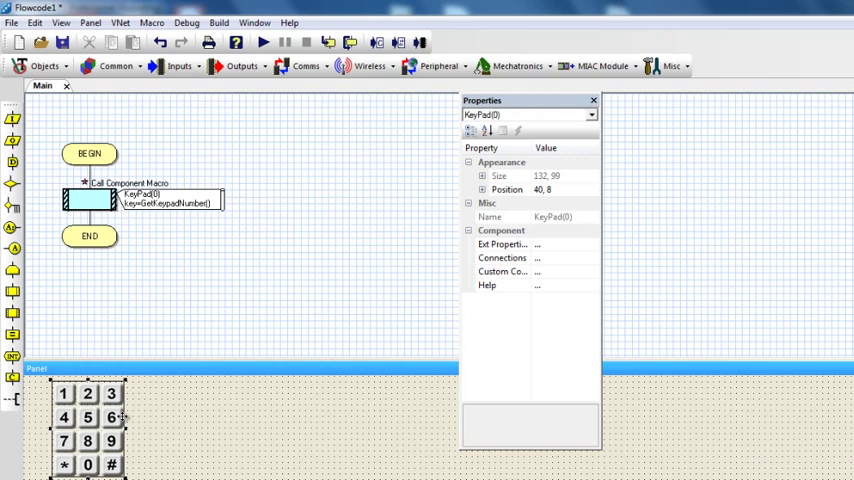
mouse_move(178, 418)
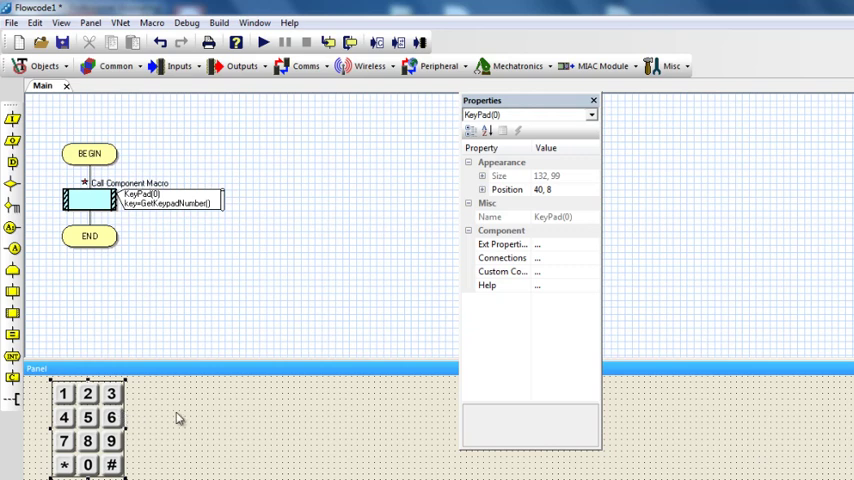
mouse_move(186, 417)
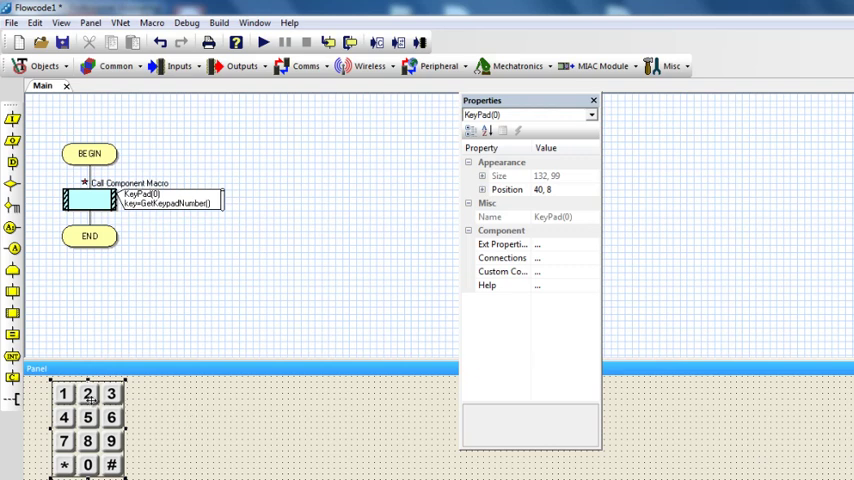
mouse_move(123, 400)
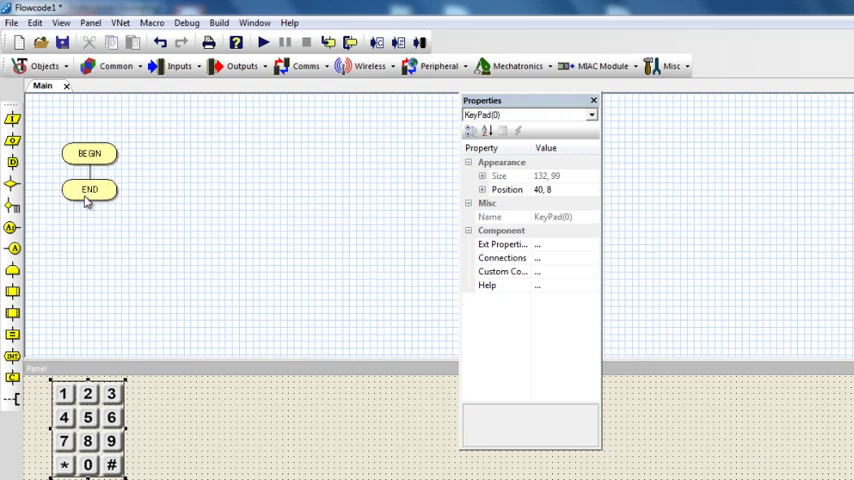
mouse_move(72, 275)
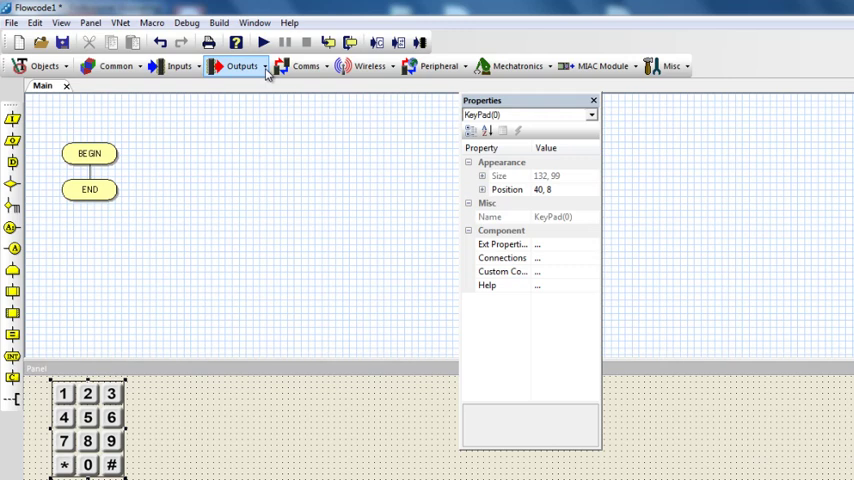
- Add an LCD display from the Outputs list and accept its PORTB pin connections
left_click(242, 66)
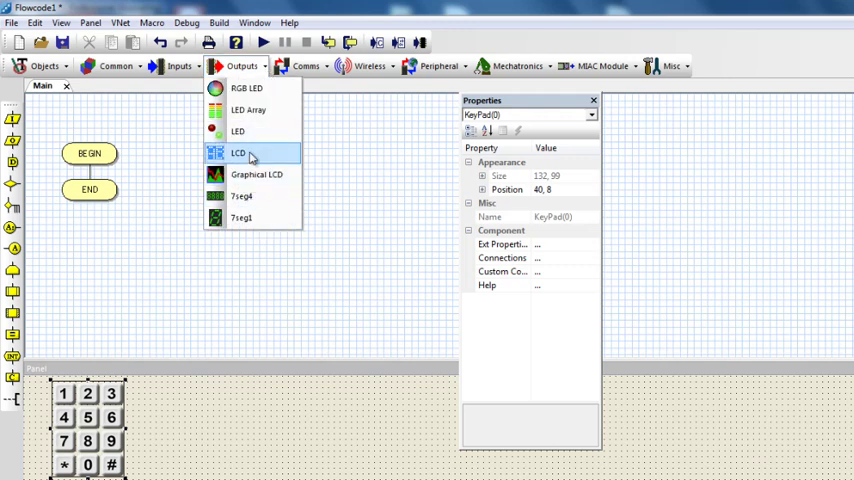
left_click(238, 152)
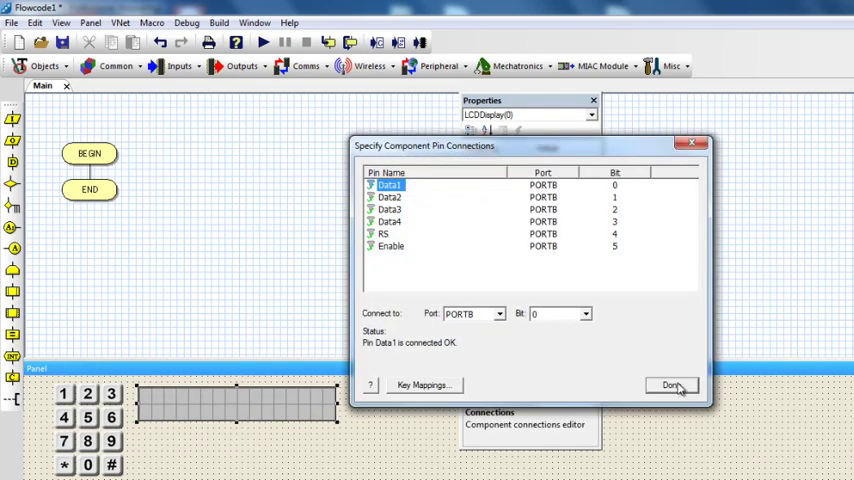
left_click(670, 385)
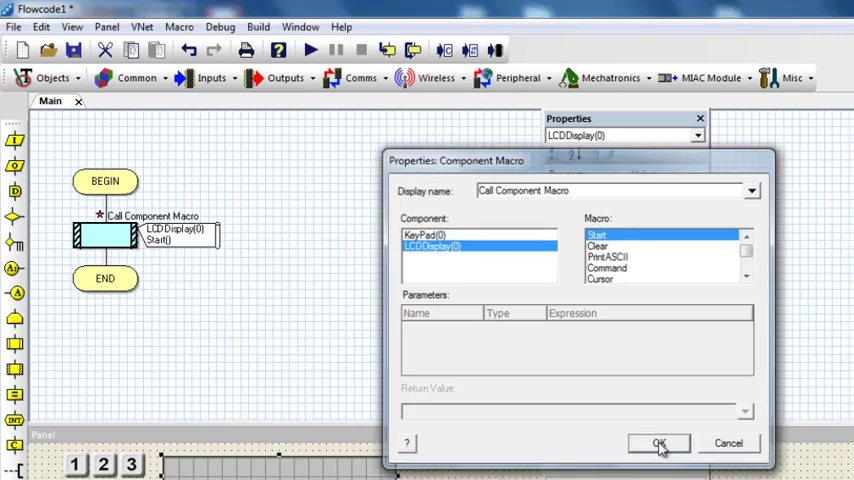
- Confirm the LCD Start() call and set the next call to LCDDisplay(0) PrintString
left_click(658, 443)
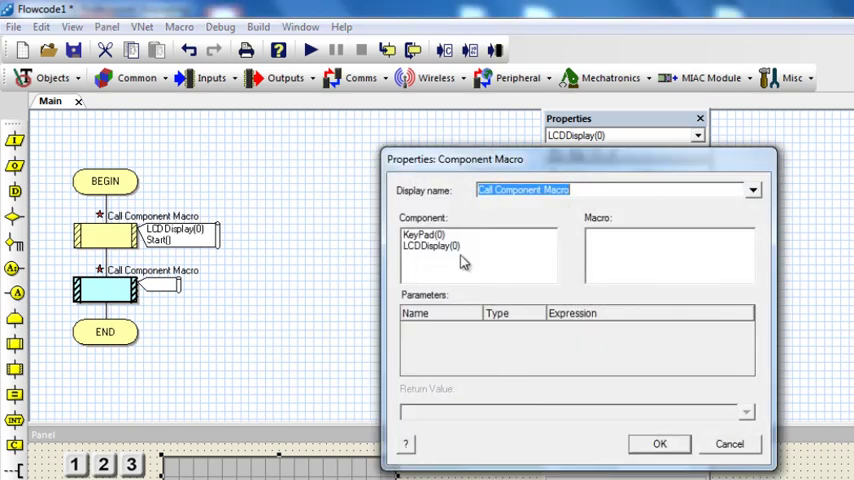
left_click(430, 246)
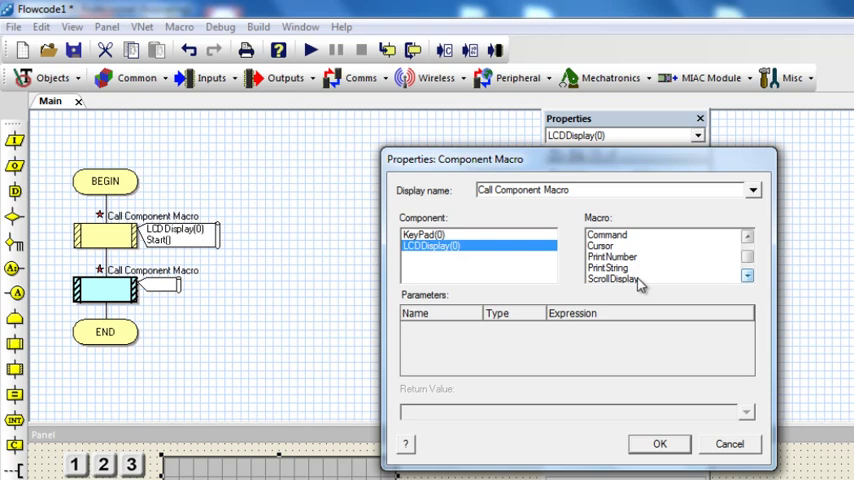
left_click(611, 267)
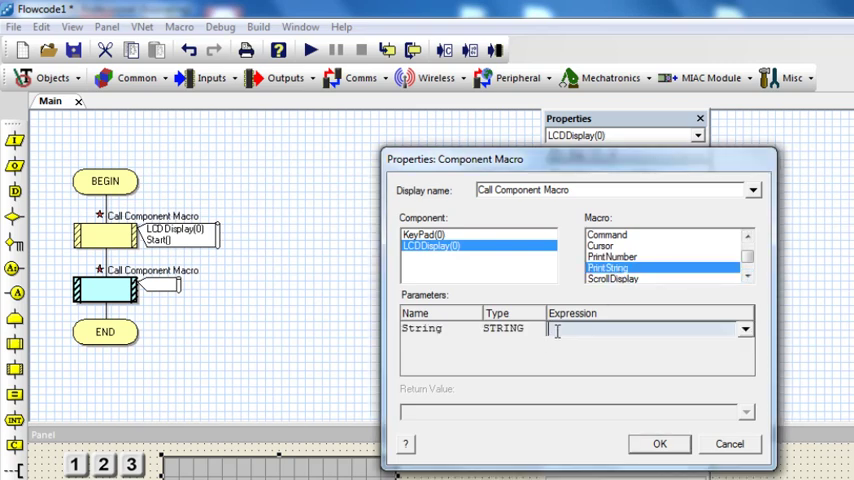
- Make the PrintString call print "Matrix Keypad" on the LCD
type("\"")
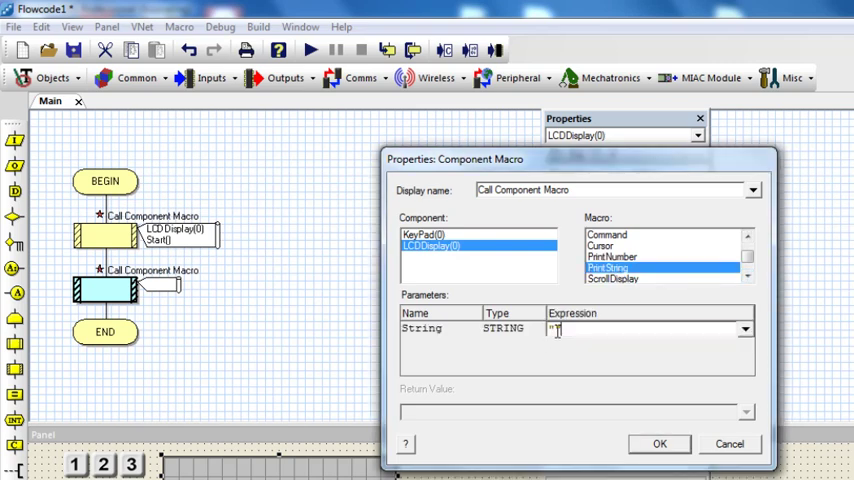
type("Matrix")
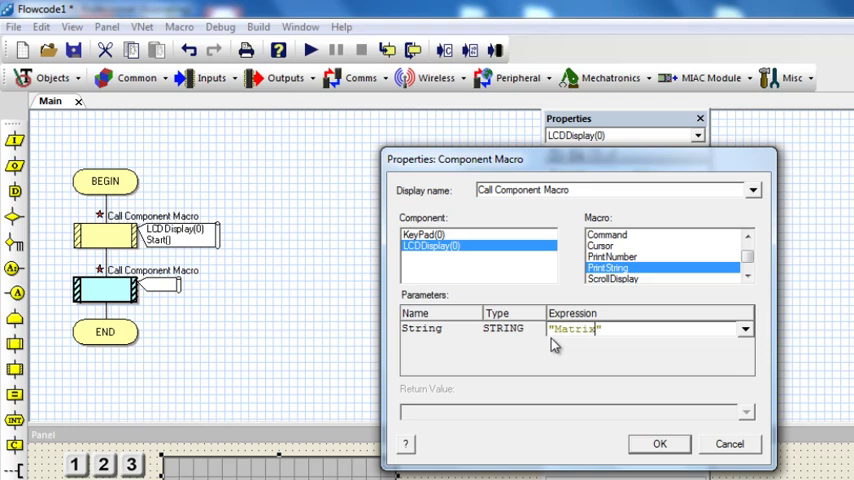
type("Keypad")
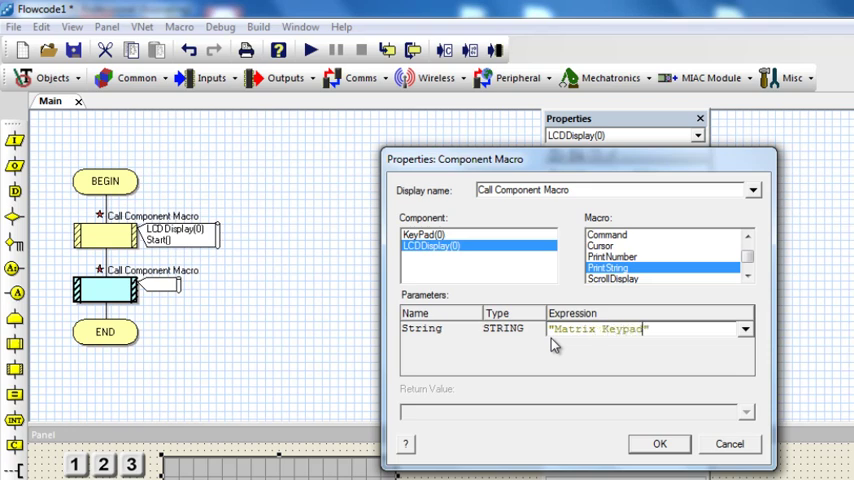
left_click(659, 443)
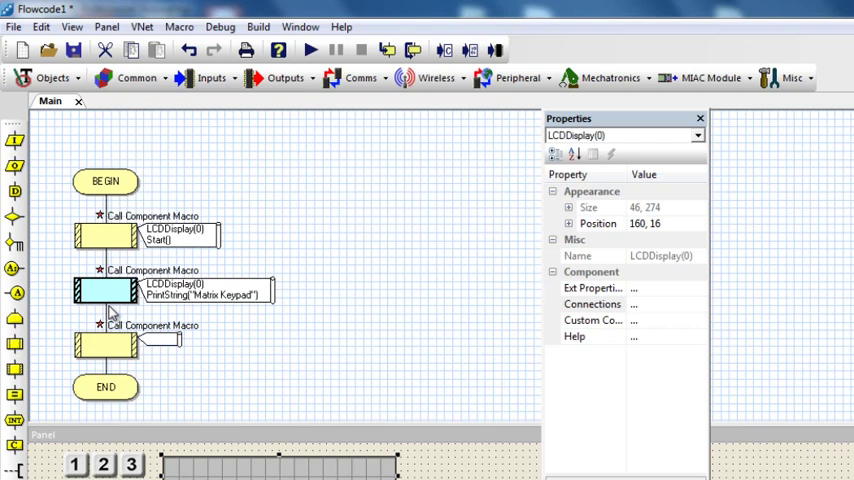
double_click(105, 345)
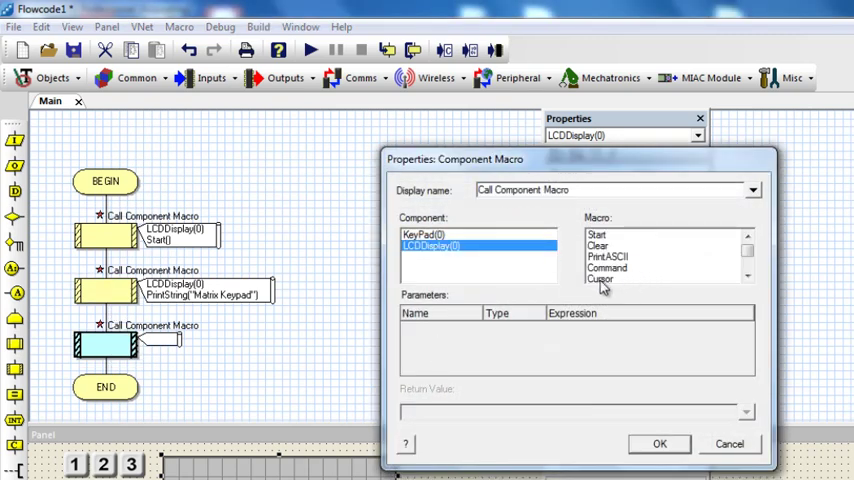
- Move the LCD cursor to column 0, line 1 and print "StudentCompanion"
left_click(600, 267)
type("0")
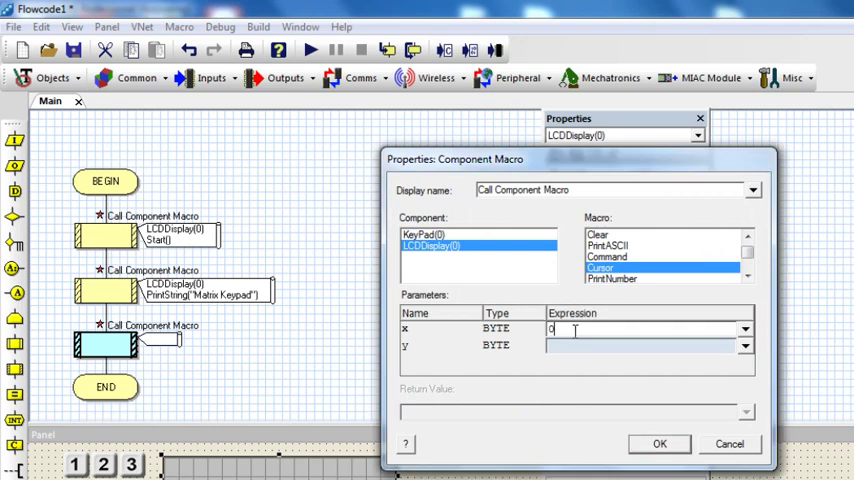
type("1")
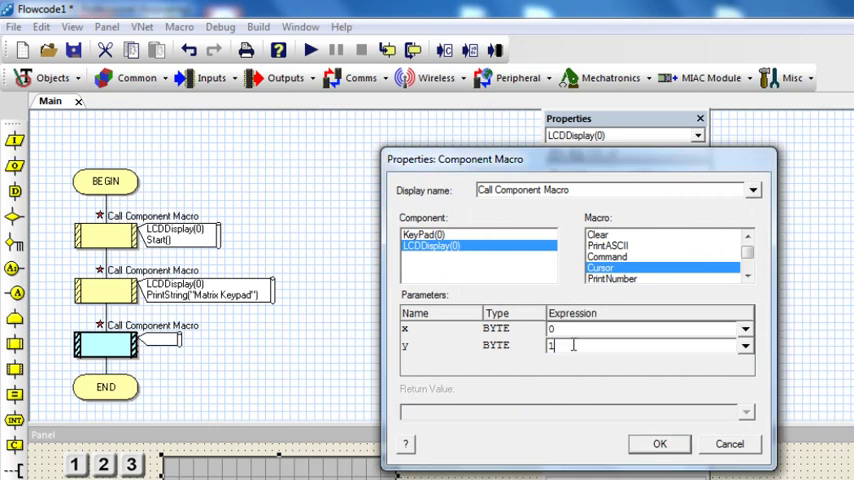
left_click(659, 443)
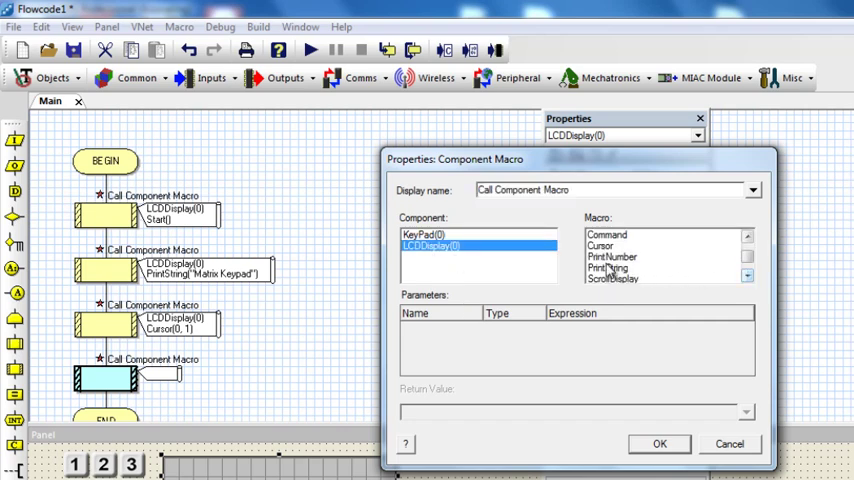
left_click(611, 268)
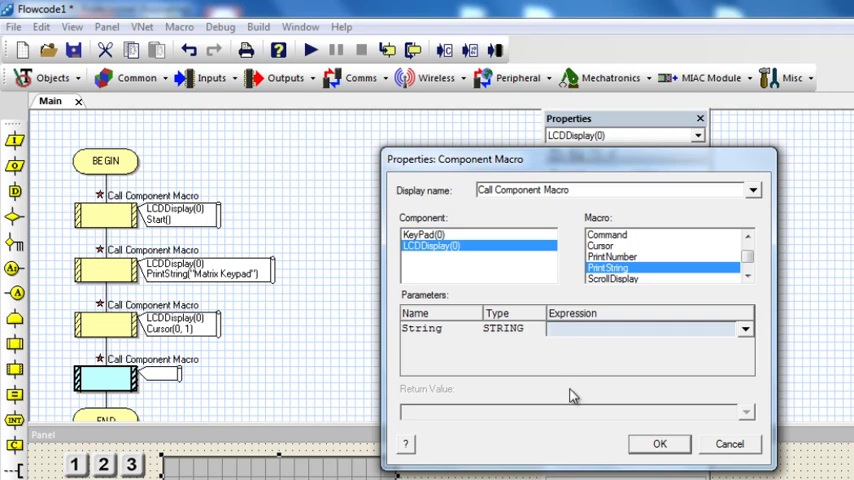
type("\"StudentCompanion")
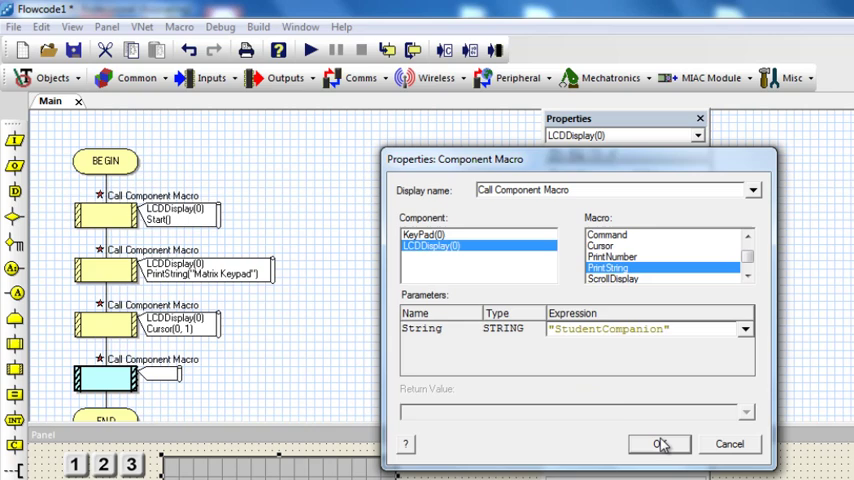
left_click(658, 444)
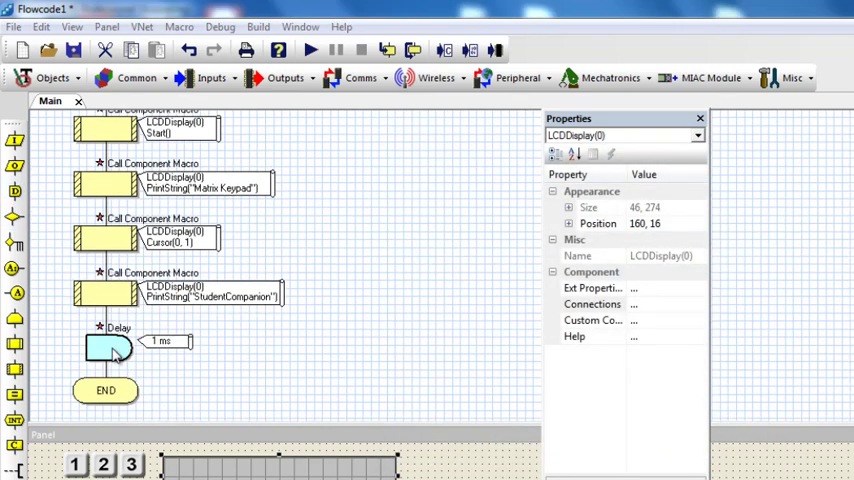
- Set the delay block to 2 seconds
double_click(110, 347)
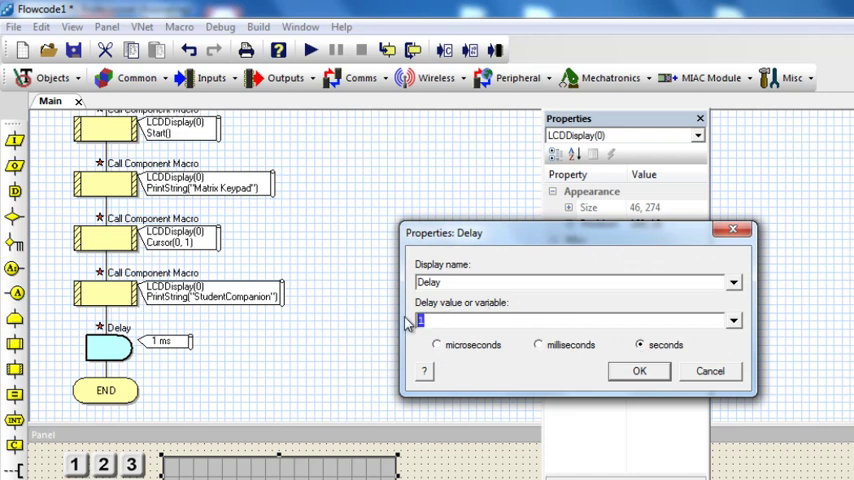
type("2")
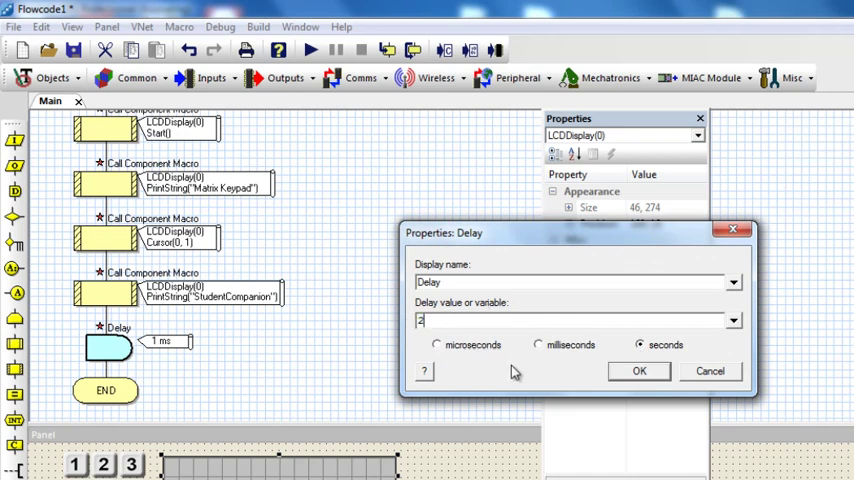
left_click(639, 371)
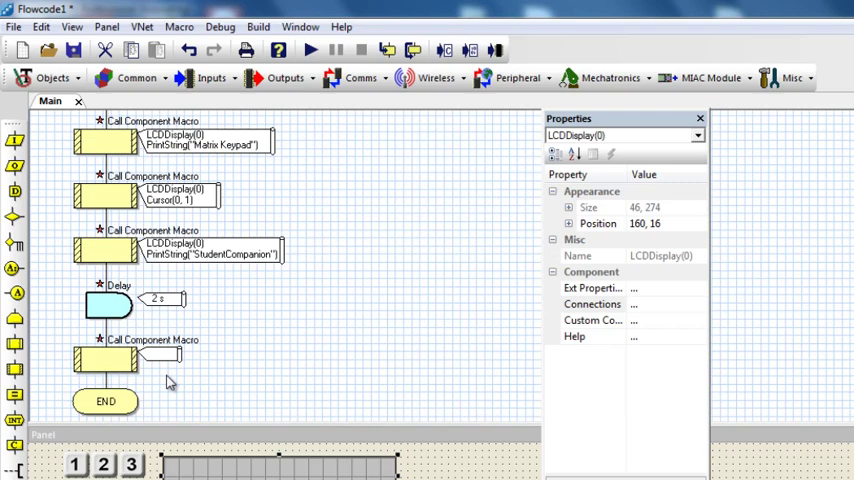
- Add an LCD Clear() call, then start a PrintString call with "Press any key..."
double_click(105, 355)
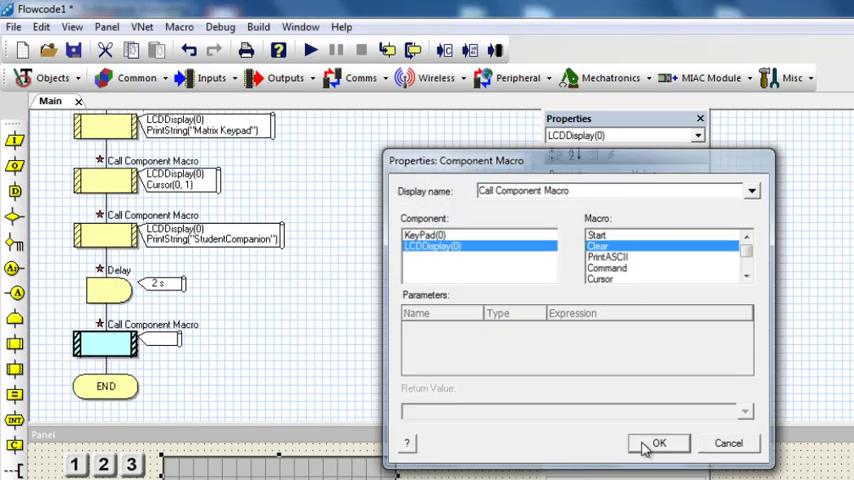
left_click(658, 443)
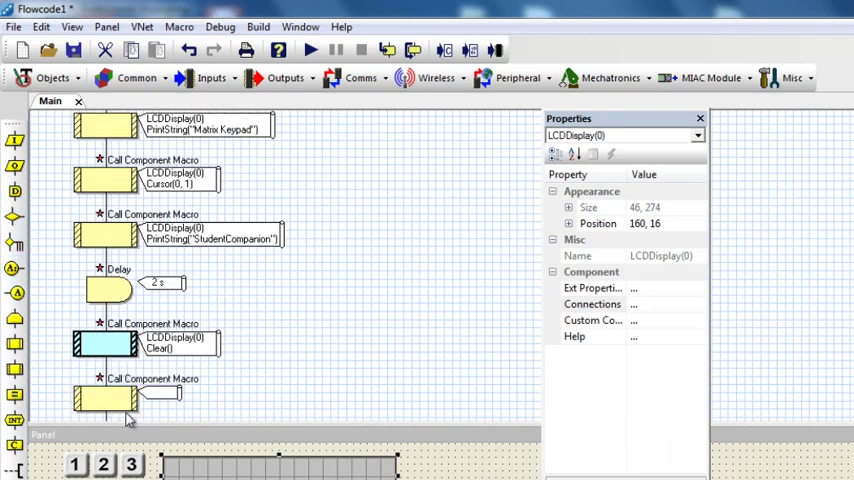
double_click(105, 398)
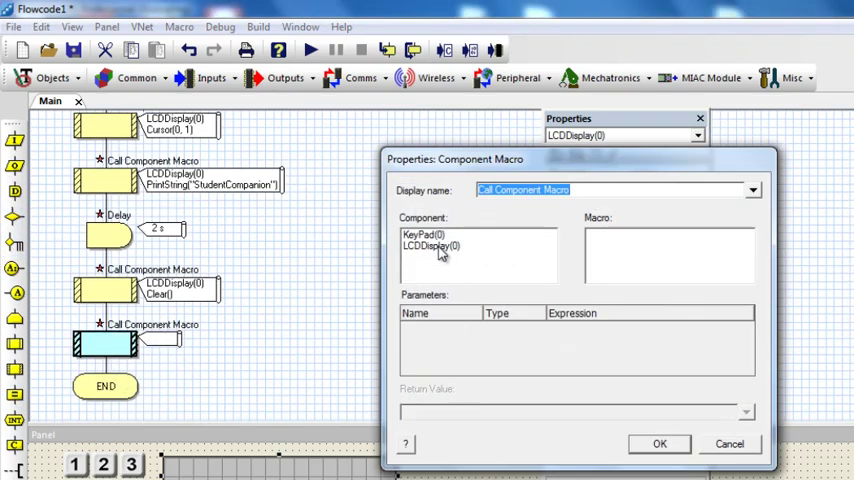
left_click(430, 246)
type("\"")
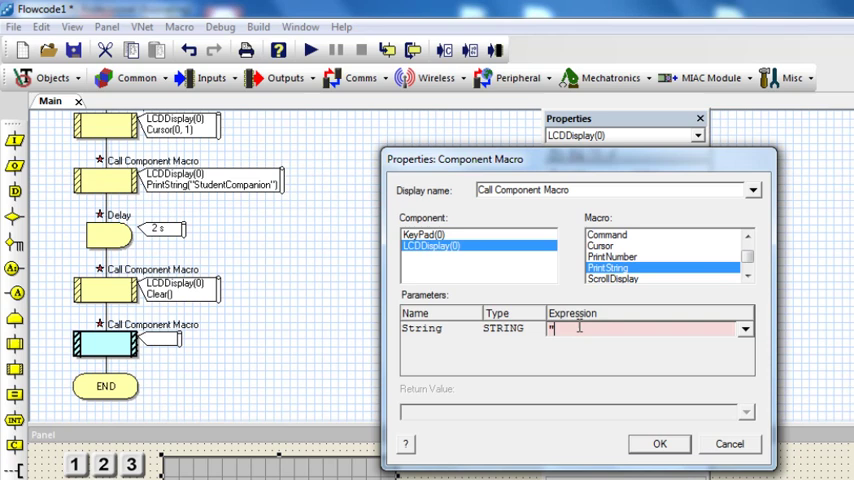
type("Press")
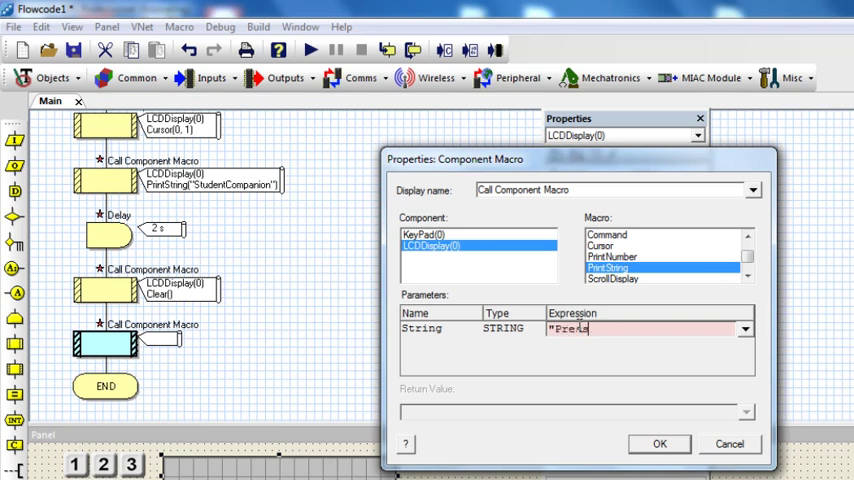
type("any")
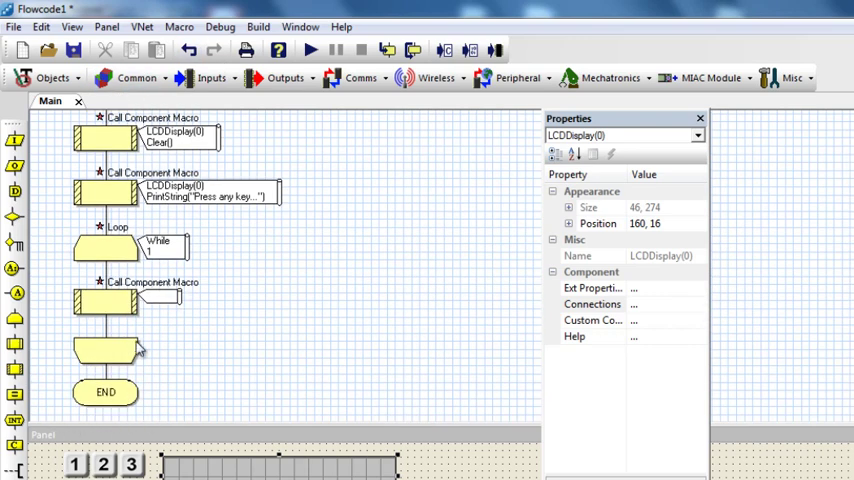
- Set the loop's macro call to KeyPad(0) GetKeypadNumber, storing the result in key
double_click(105, 302)
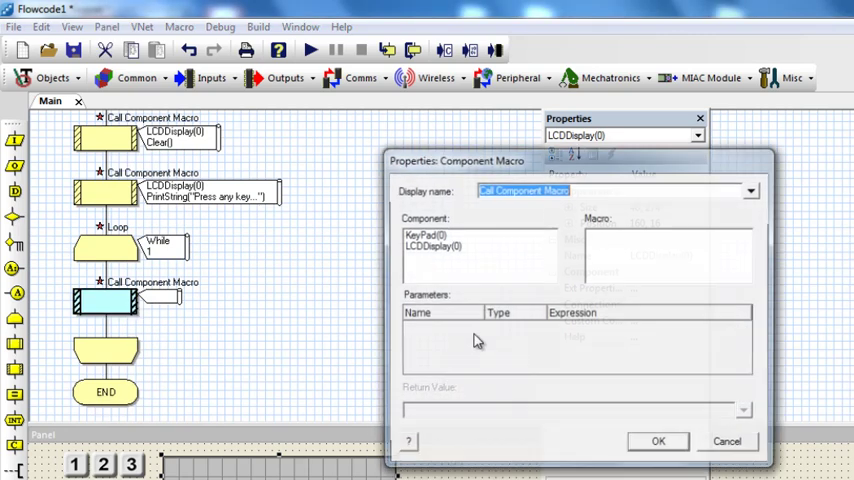
left_click(424, 234)
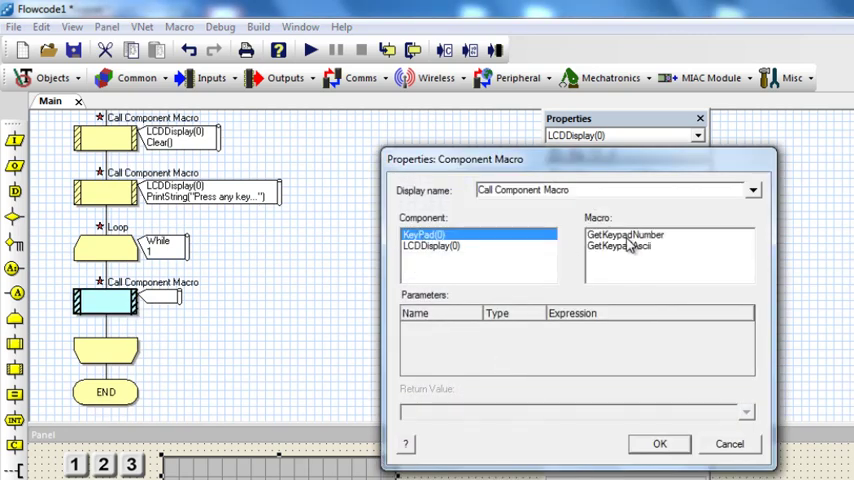
left_click(625, 234)
type("key")
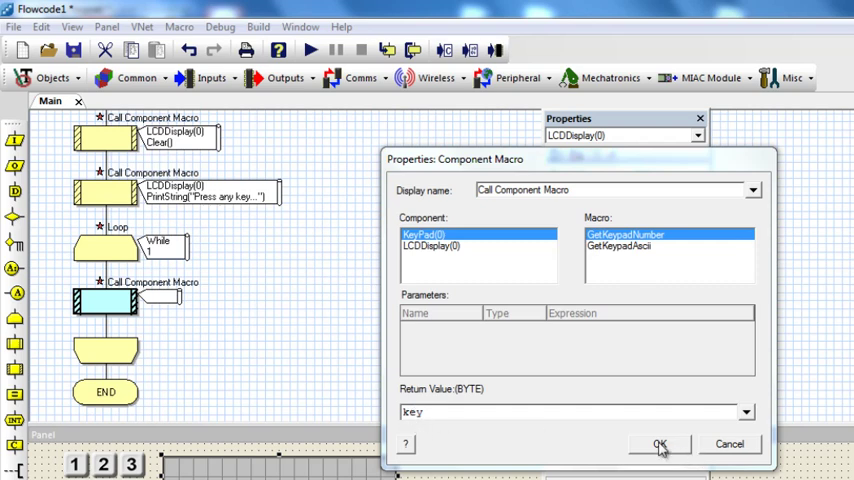
left_click(659, 444)
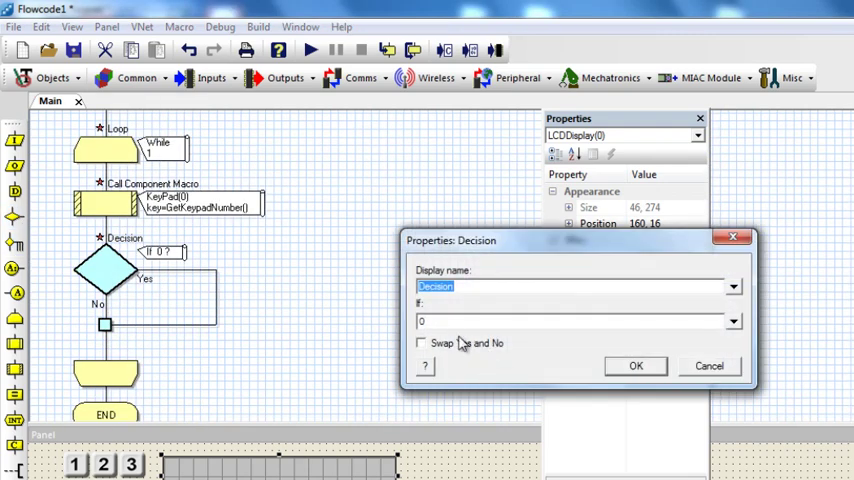
- Set the decision's If condition to key < 255
left_click(575, 320)
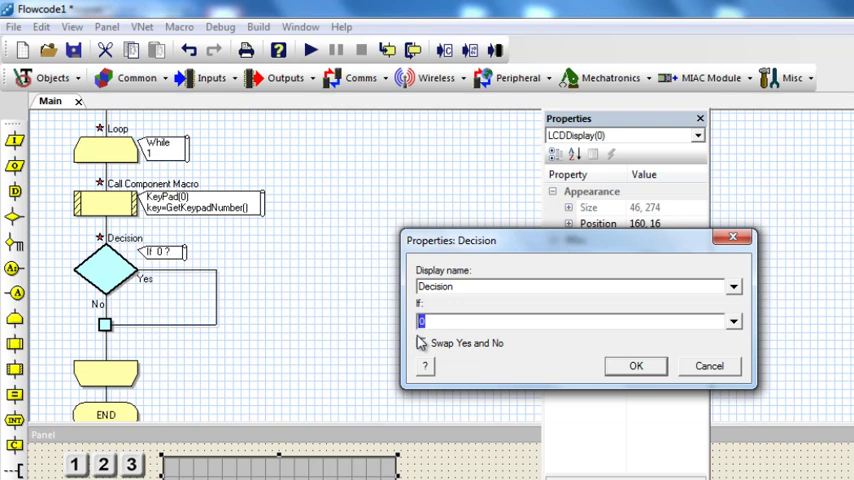
mouse_move(735, 322)
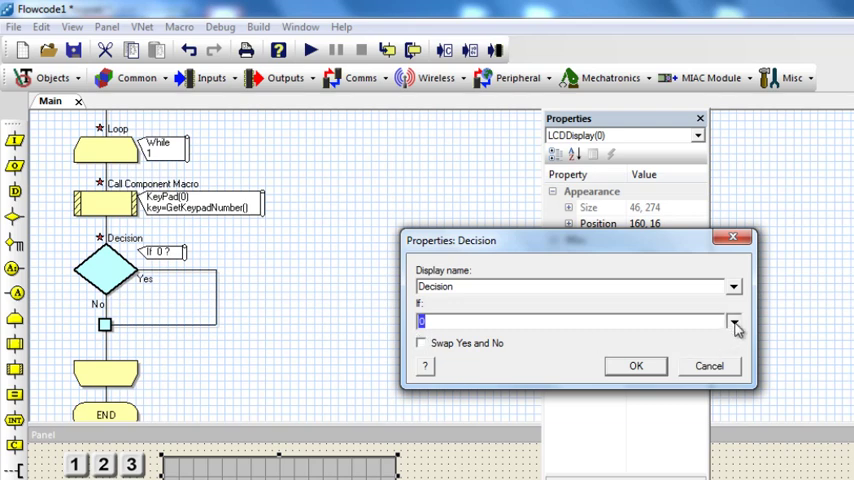
type("key < 255")
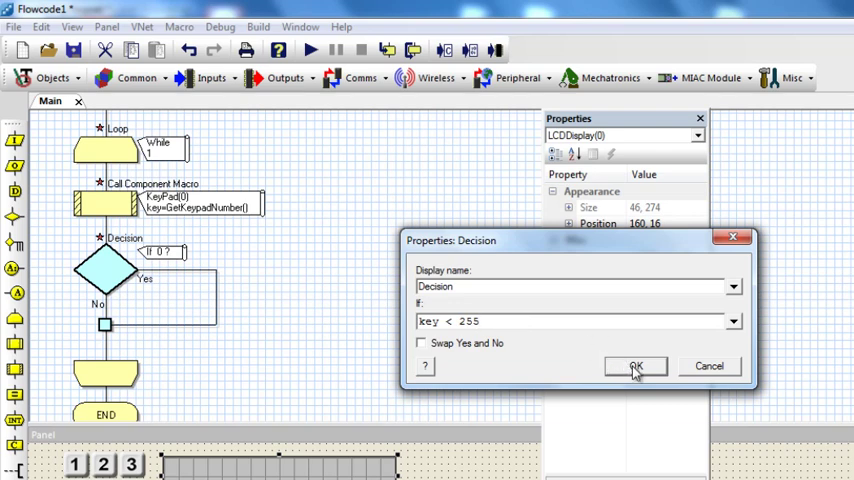
left_click(636, 365)
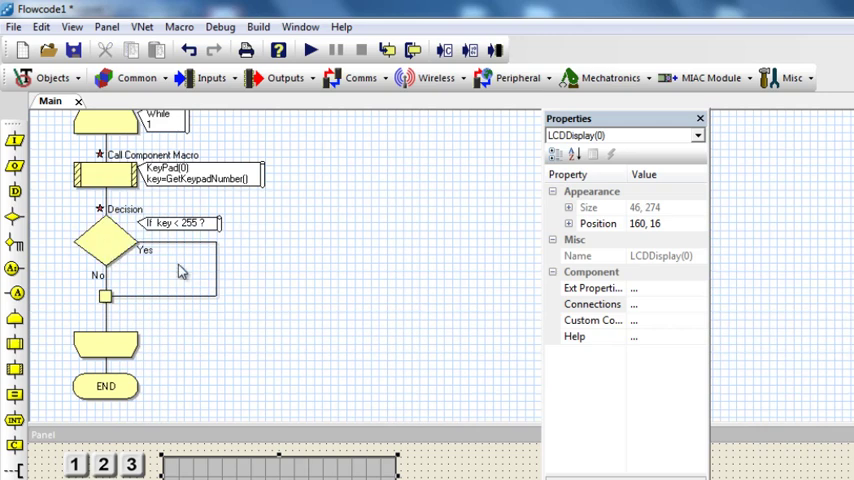
mouse_move(92, 262)
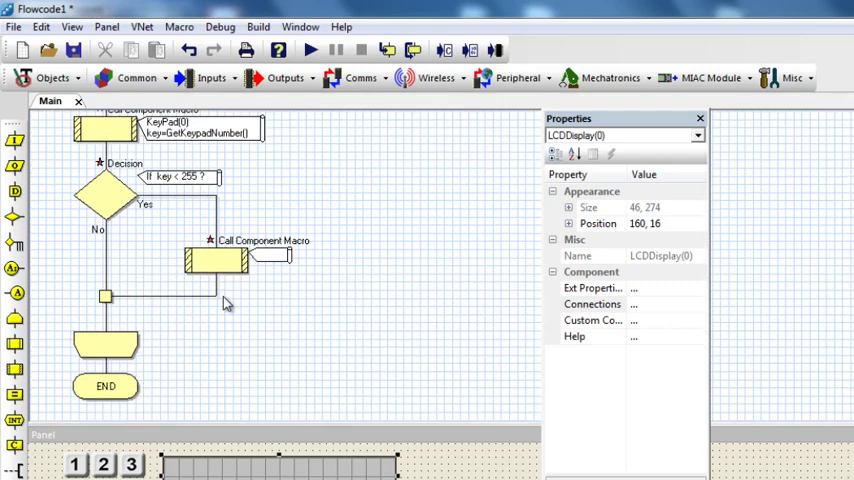
- Make the first Yes-branch call LCDDisplay(0) Clear
double_click(213, 259)
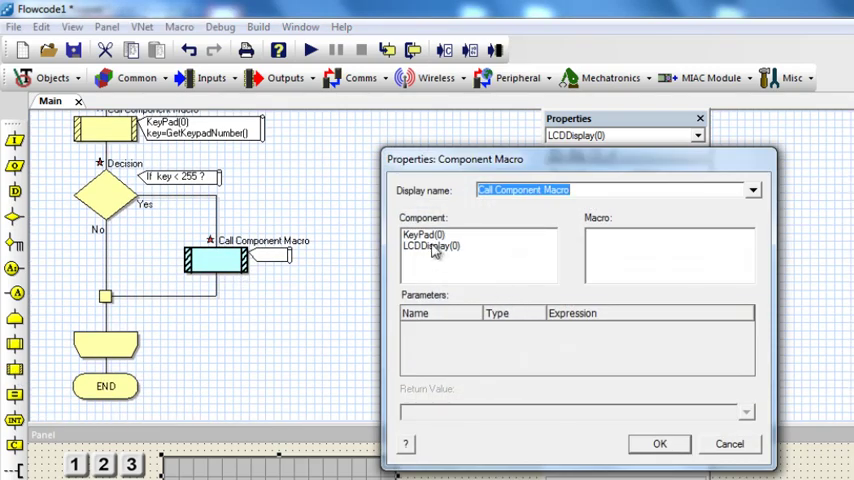
left_click(430, 246)
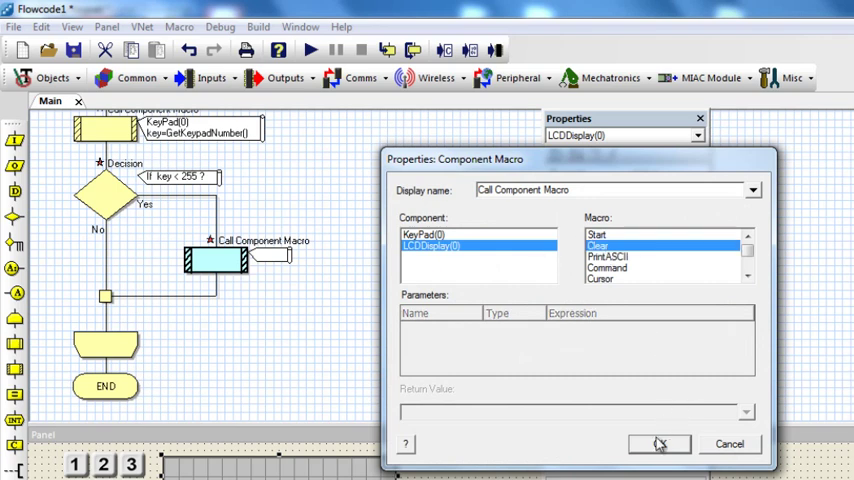
left_click(659, 444)
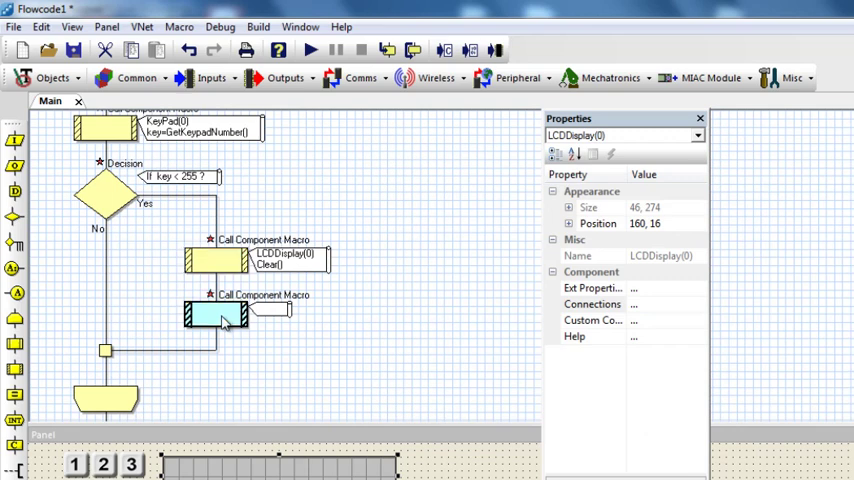
- Make the second Yes-branch call LCDDisplay(0) PrintNumber with key
double_click(217, 313)
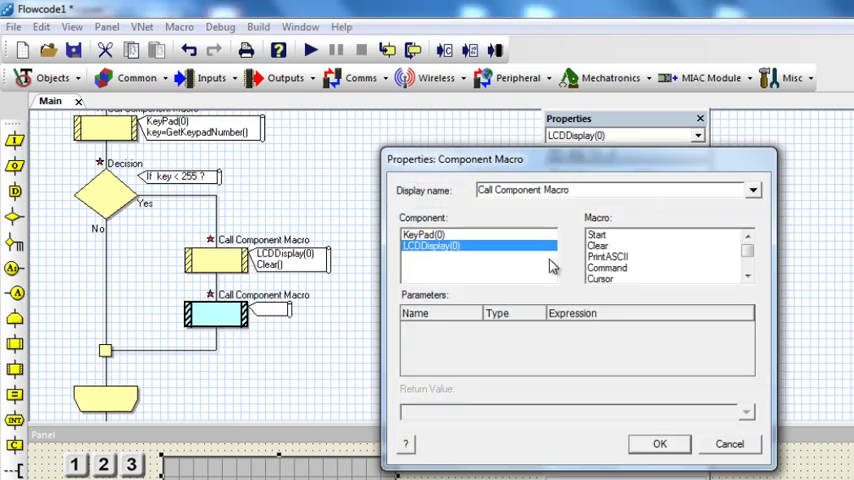
left_click(747, 278)
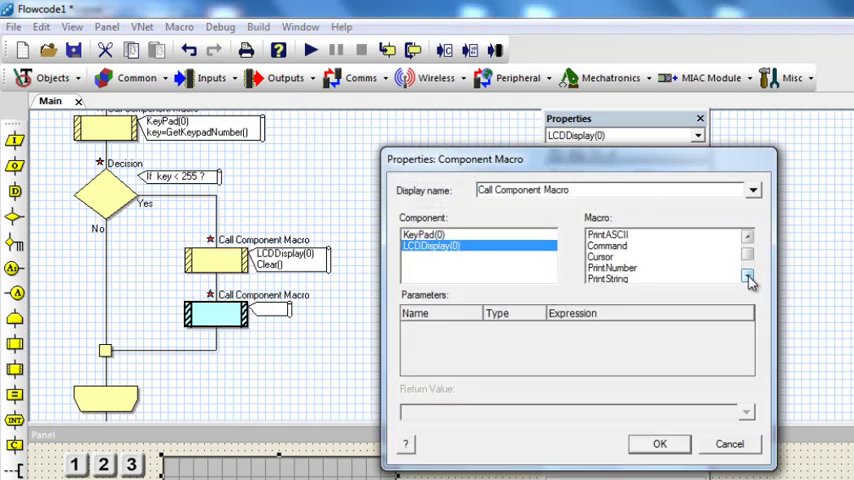
left_click(612, 268)
type("key")
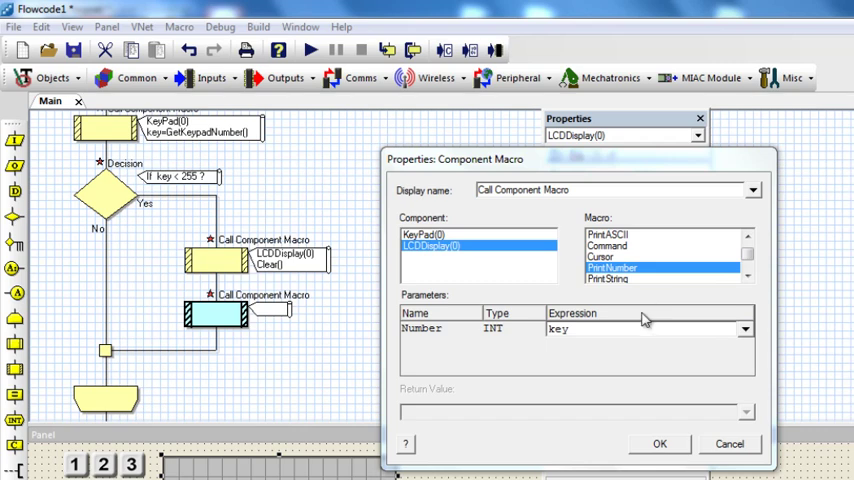
mouse_move(660, 444)
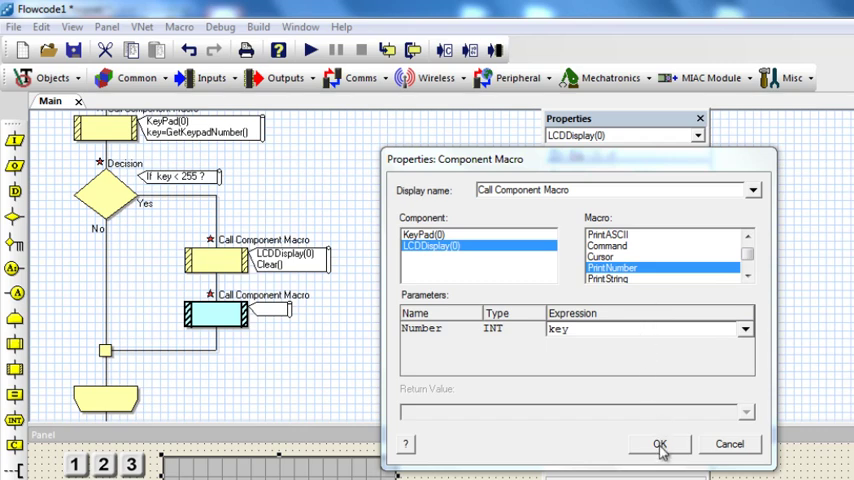
left_click(659, 443)
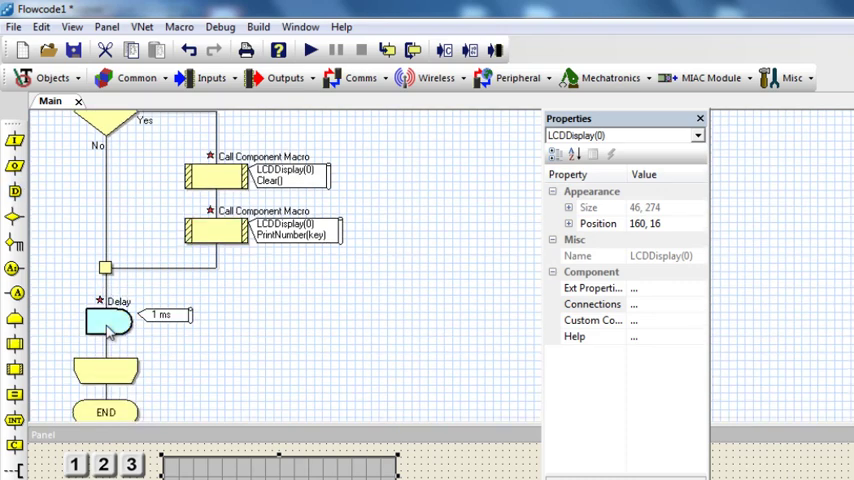
- Give the delay a value of 20 milliseconds
double_click(106, 320)
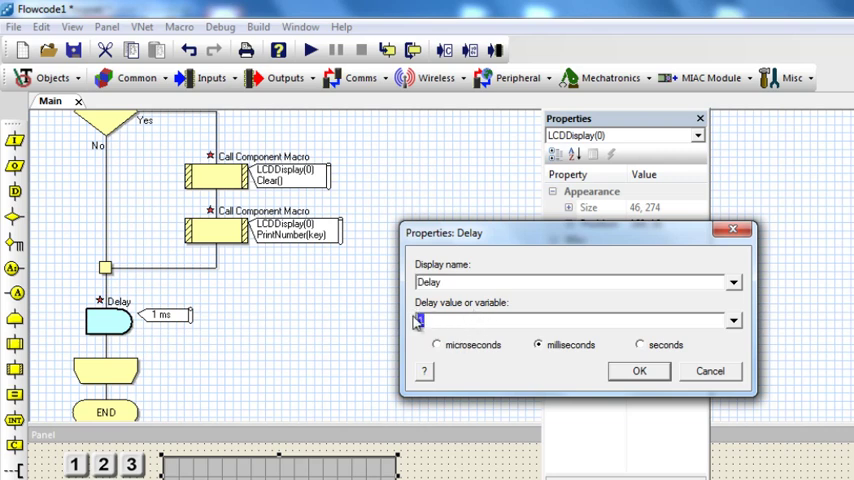
type("20")
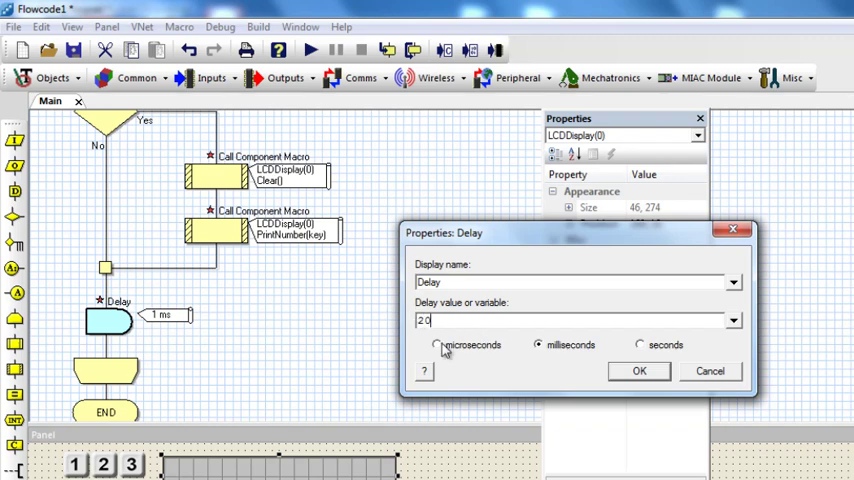
left_click(639, 371)
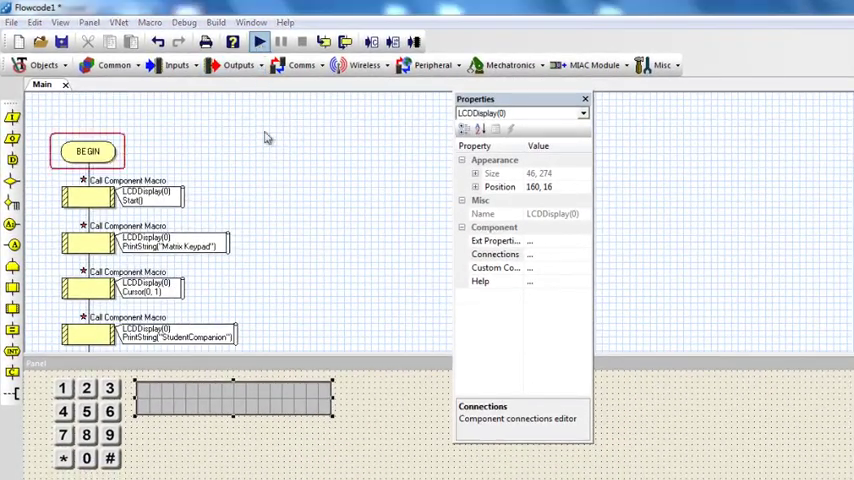
- Run the simulation and press keypad key 5 to see its number on the LCD
left_click(258, 41)
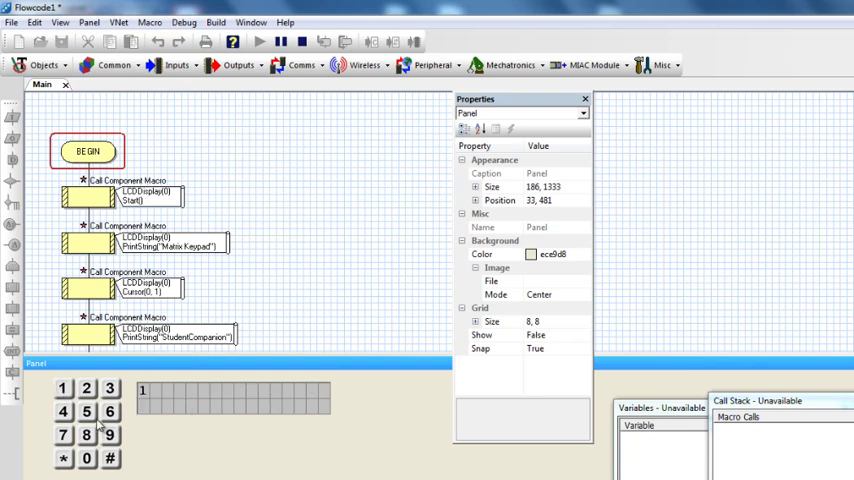
left_click(109, 434)
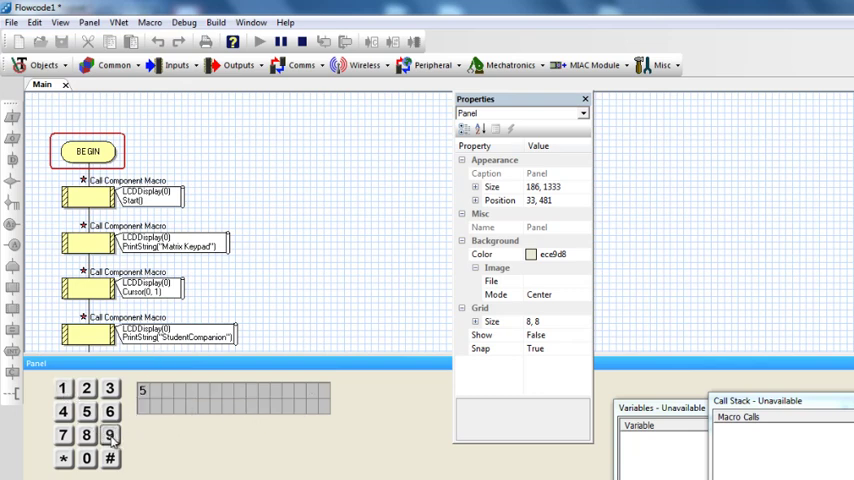